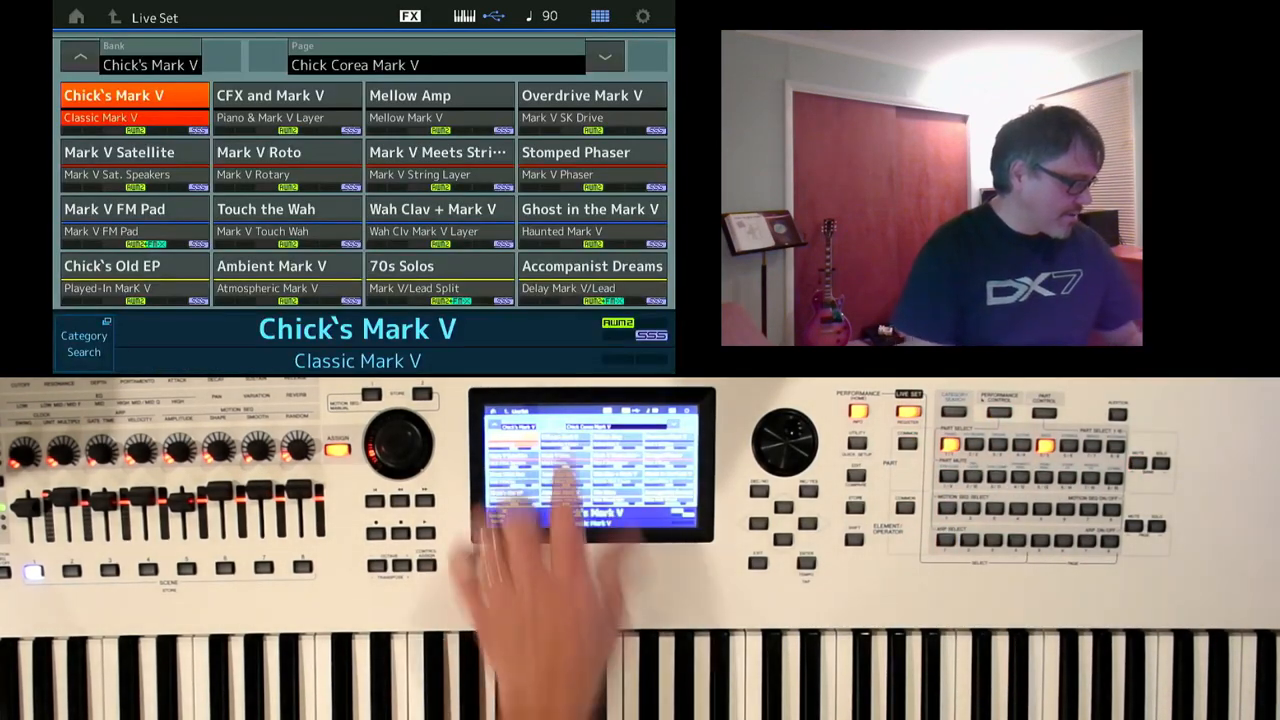
Audition Mellow Amp, Mark V Satellite and Mark V Meets Strings, then return to Chick's Mark V.
left_click(440, 104)
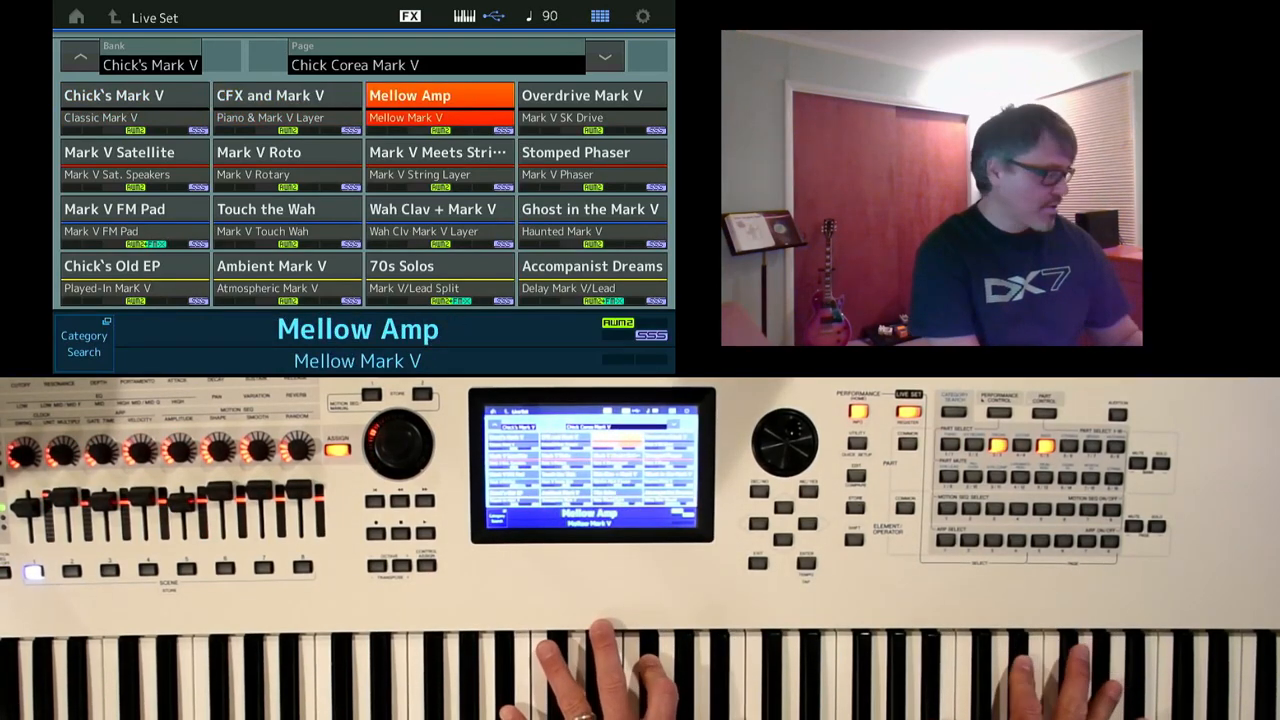
left_click(120, 164)
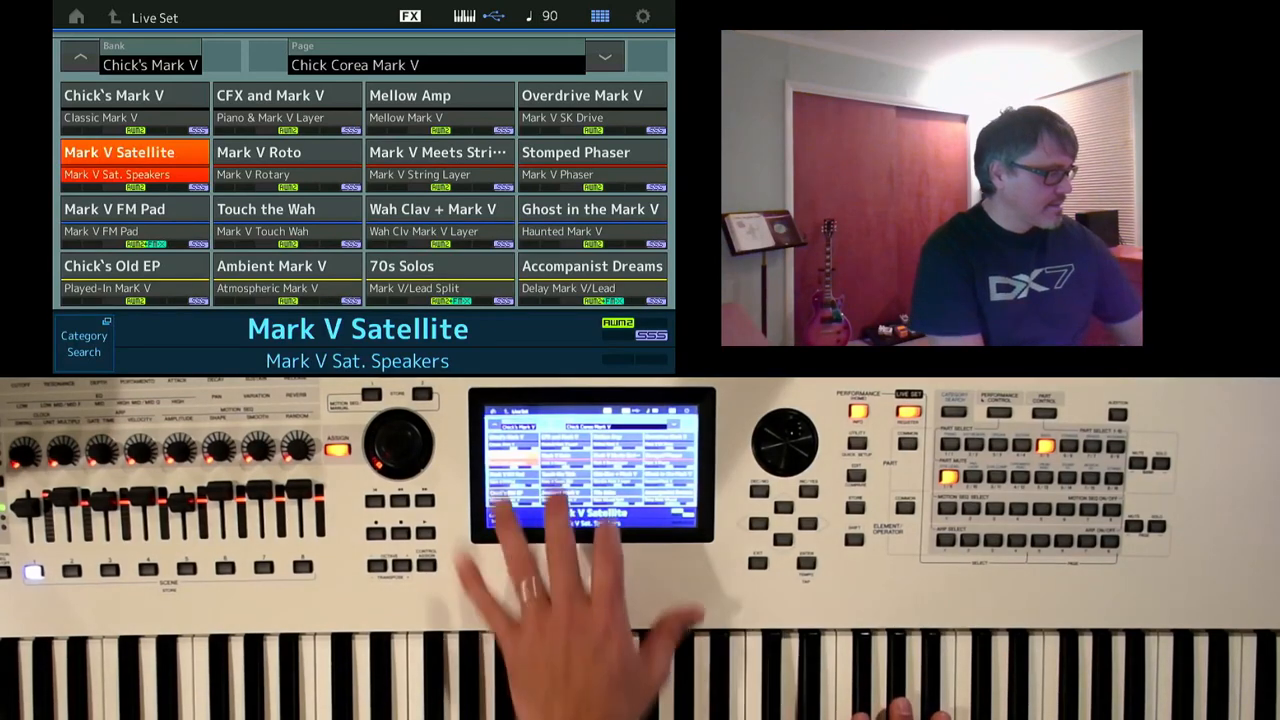
left_click(436, 160)
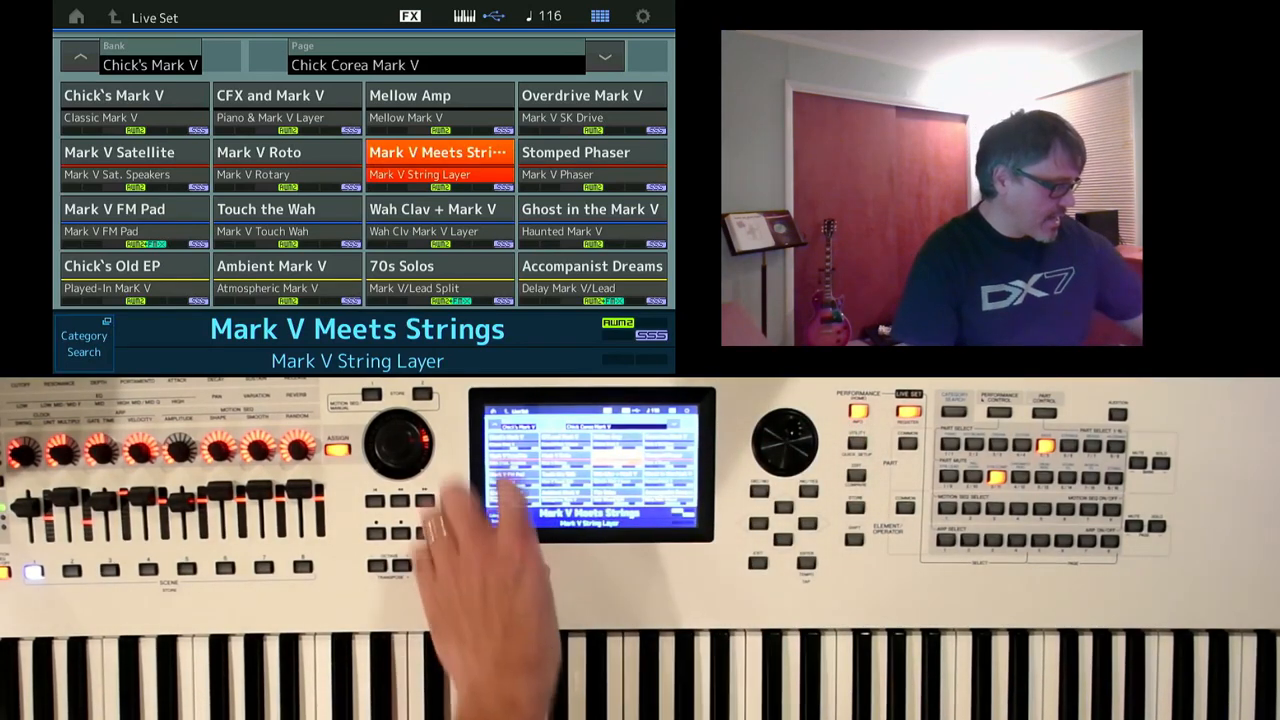
left_click(134, 104)
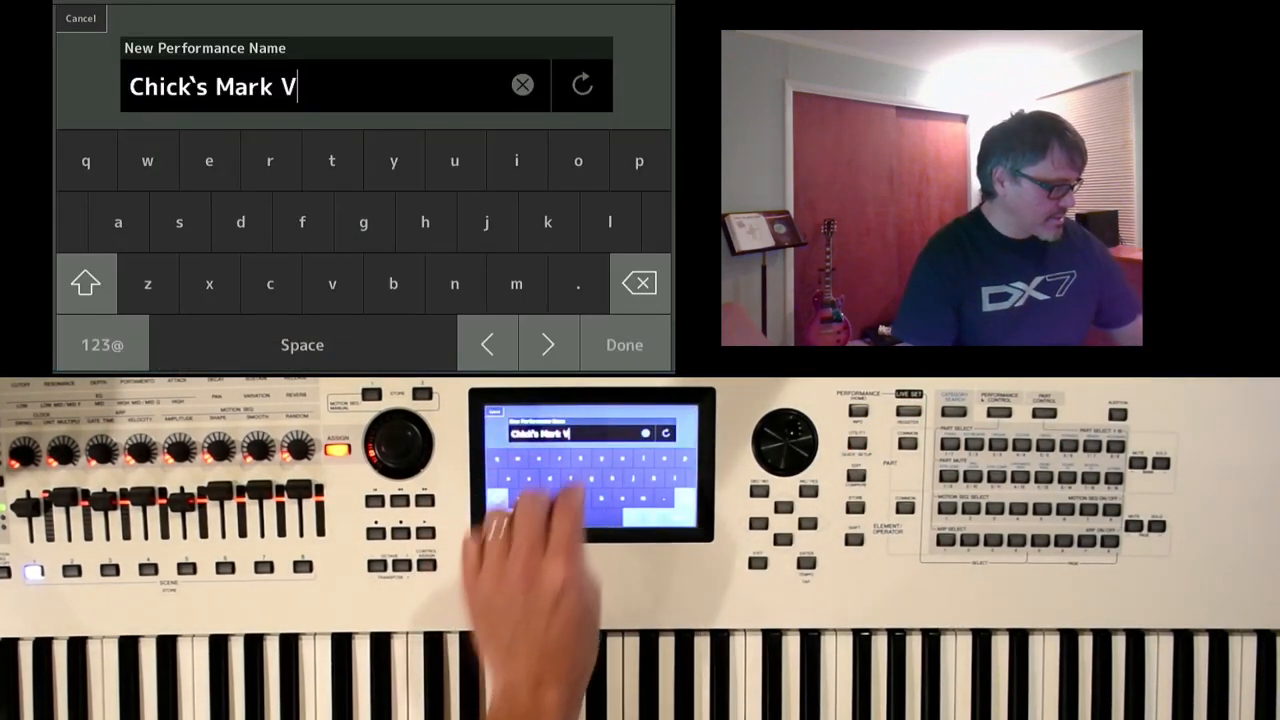
Rename the new performance from Chick's Mark V to Chick's Mark CUSTOM and confirm.
left_click(638, 284)
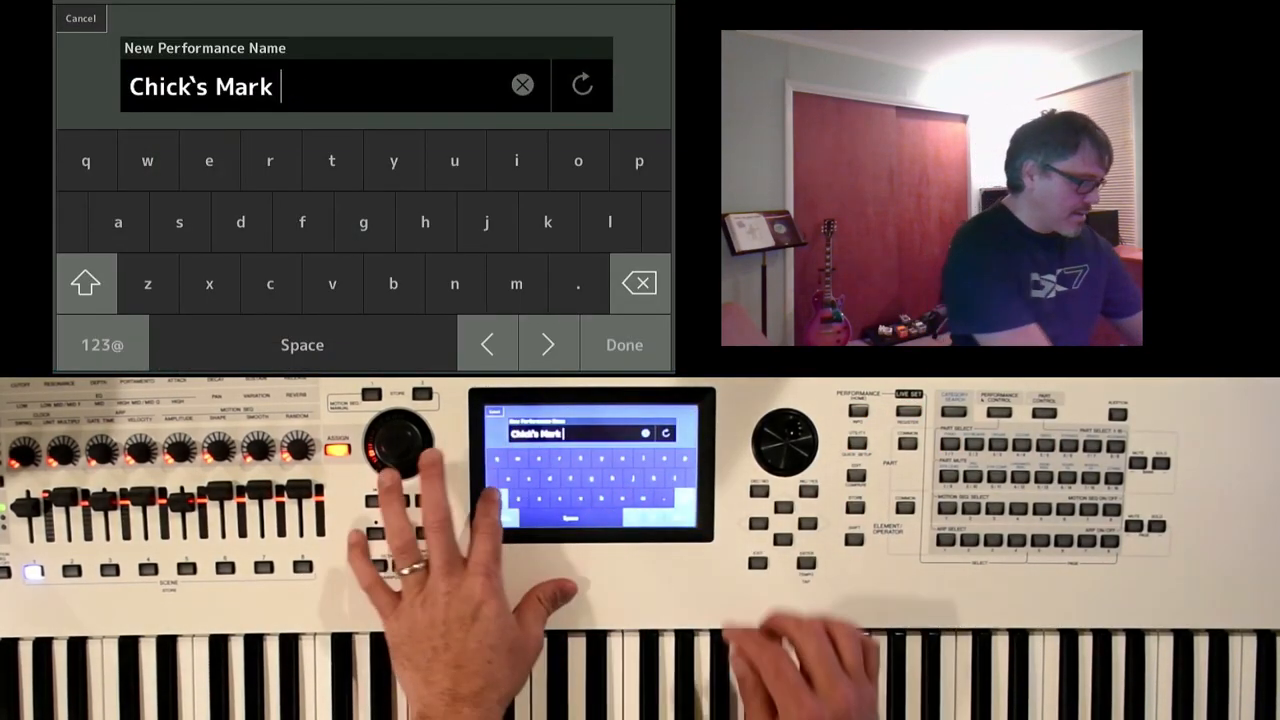
type("CUT")
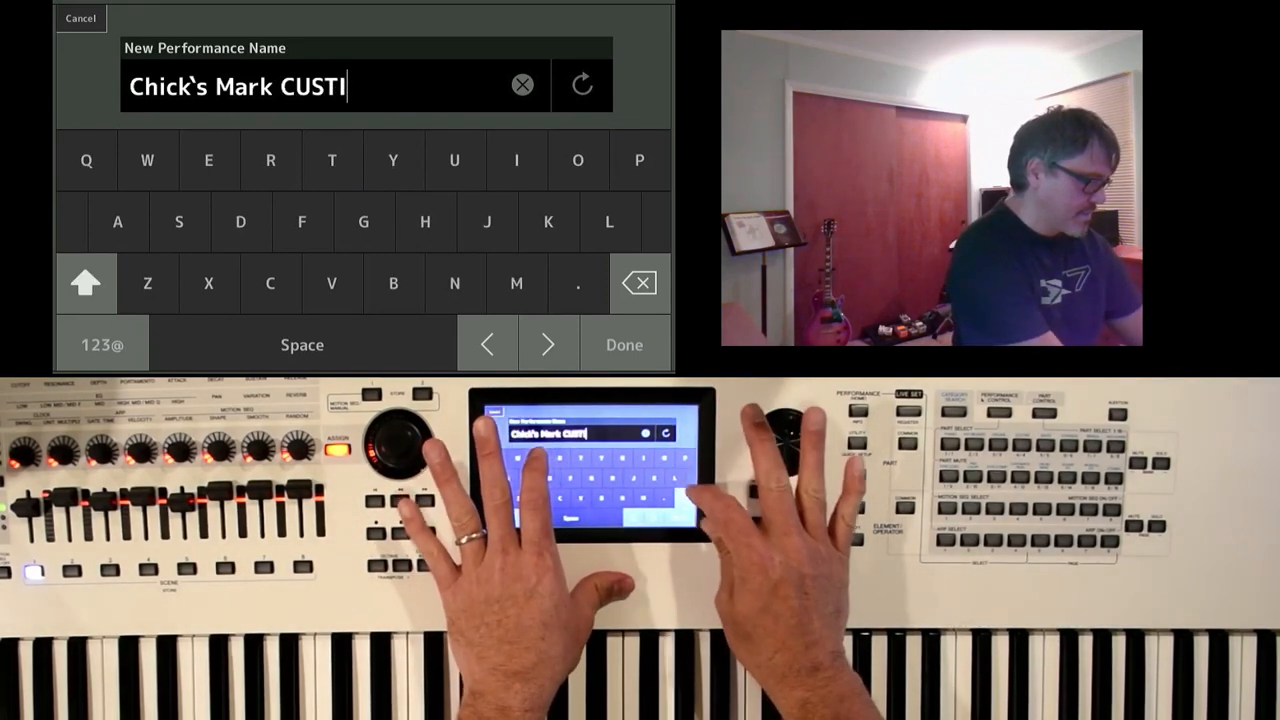
type("OM")
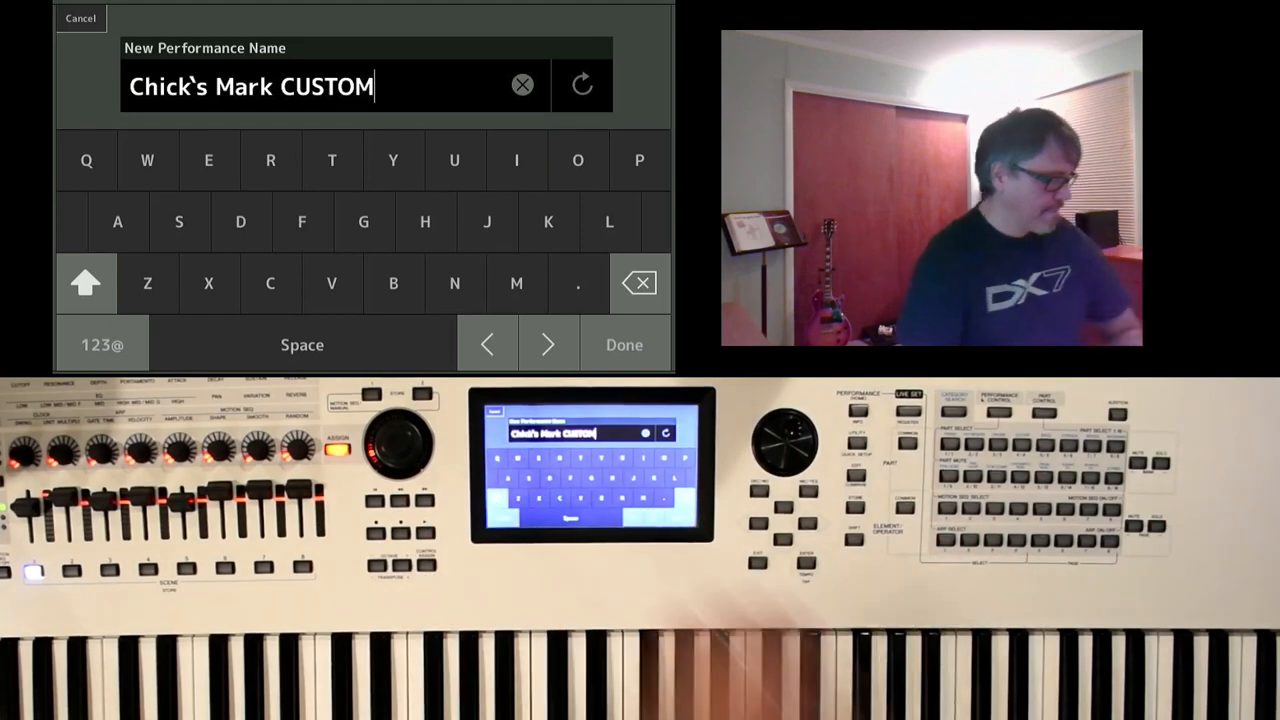
left_click(624, 344)
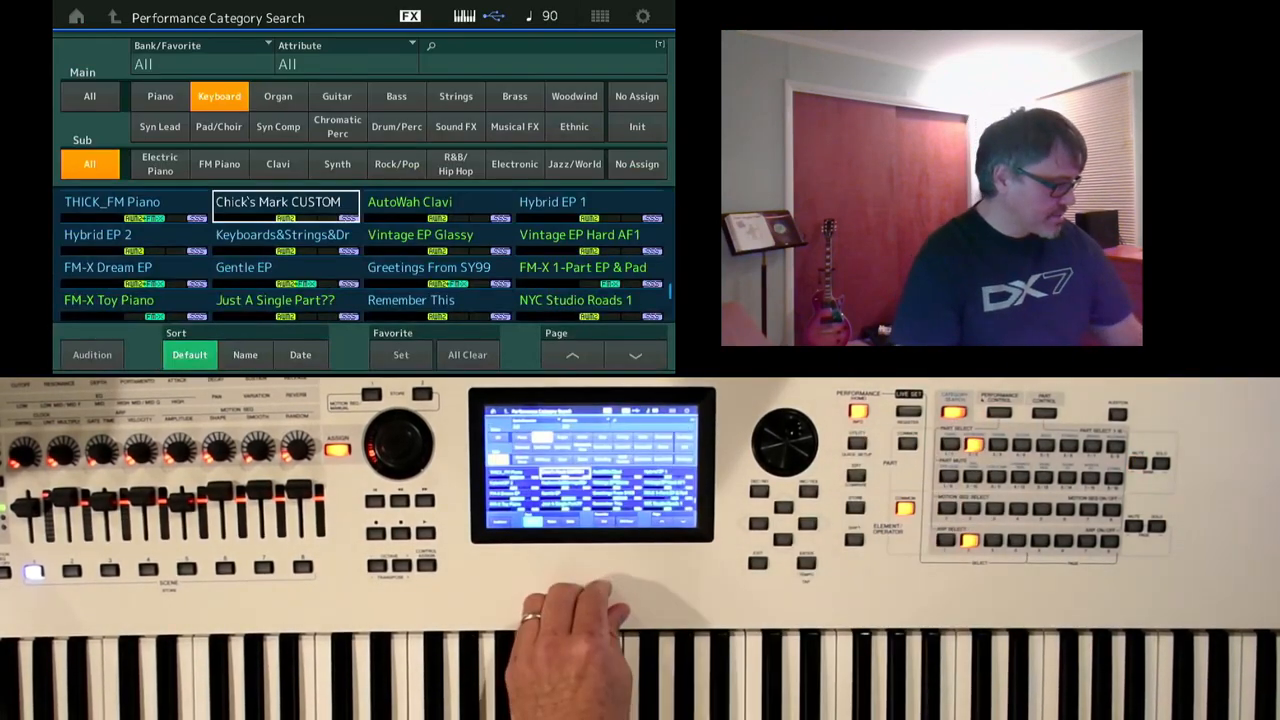
Filter the category search to the User bank and choose Chick's Mark CUSTOM.
left_click(200, 56)
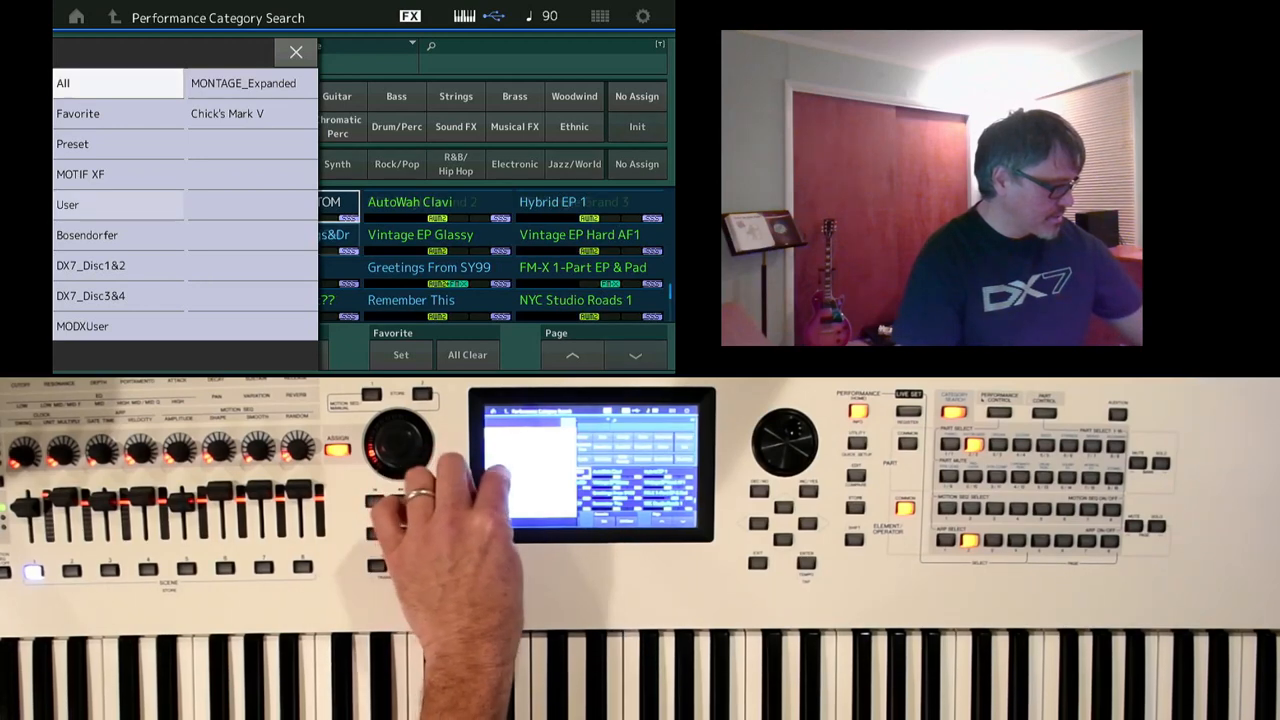
left_click(68, 204)
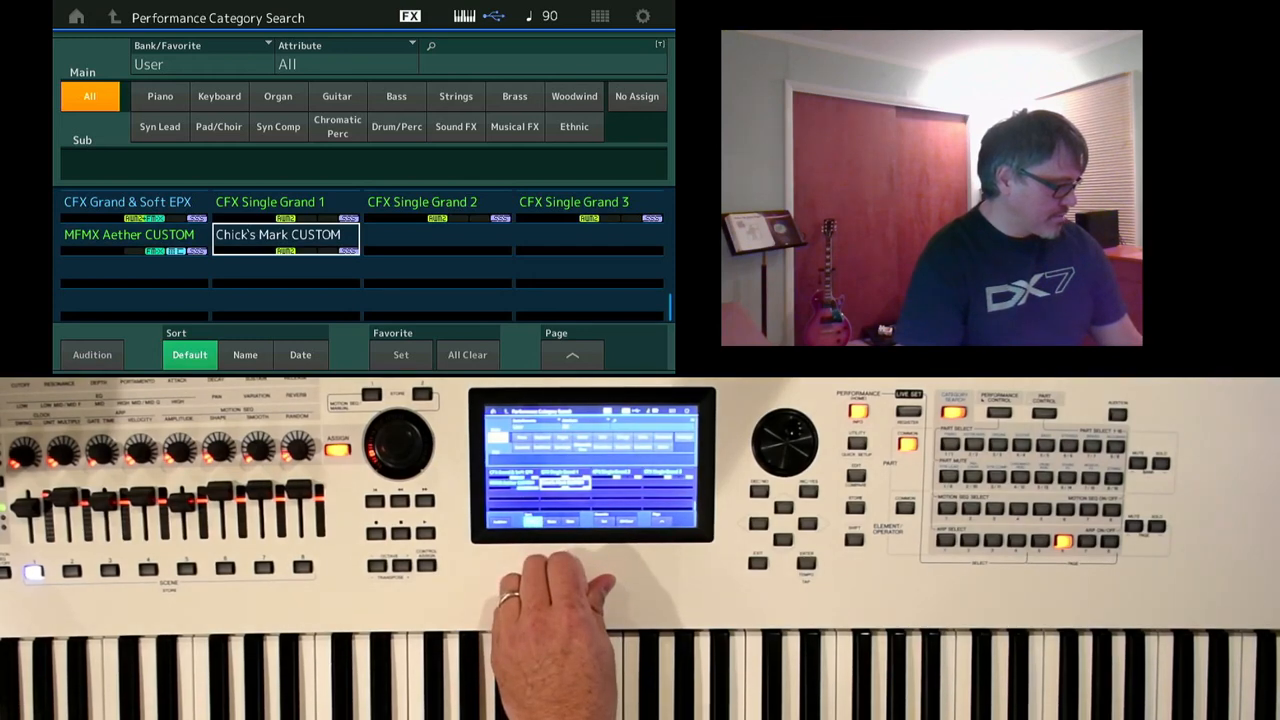
left_click(128, 200)
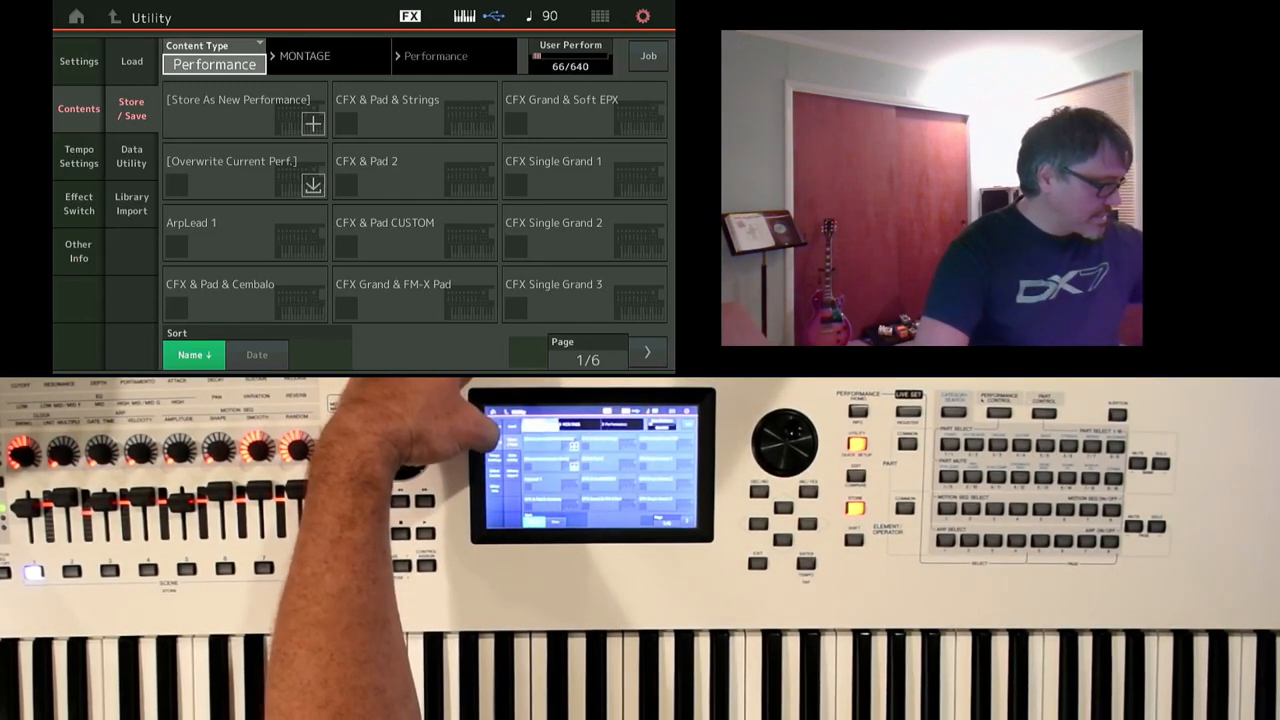
Delete the original Chick's Mark V performance from the User bank.
left_click(130, 156)
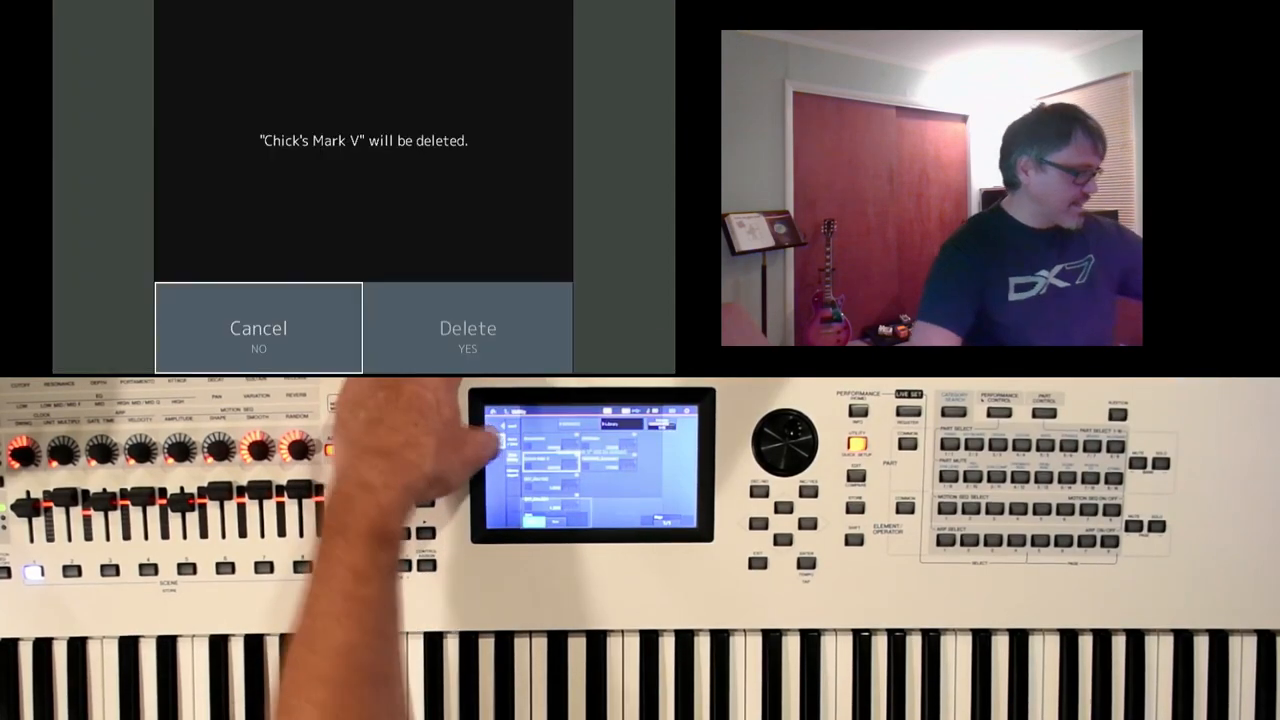
left_click(468, 328)
type("cust")
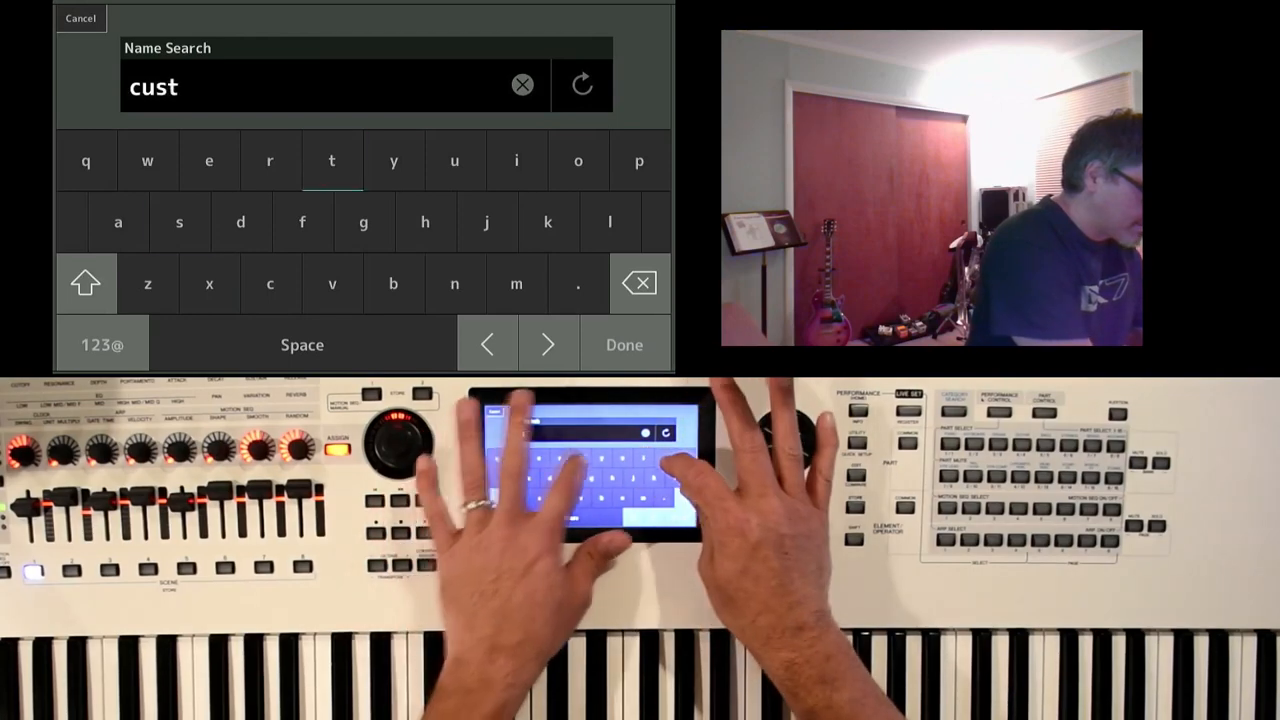
Apply the 'cust' name search and choose Chick's Mark CUSTOM from the results.
left_click(624, 344)
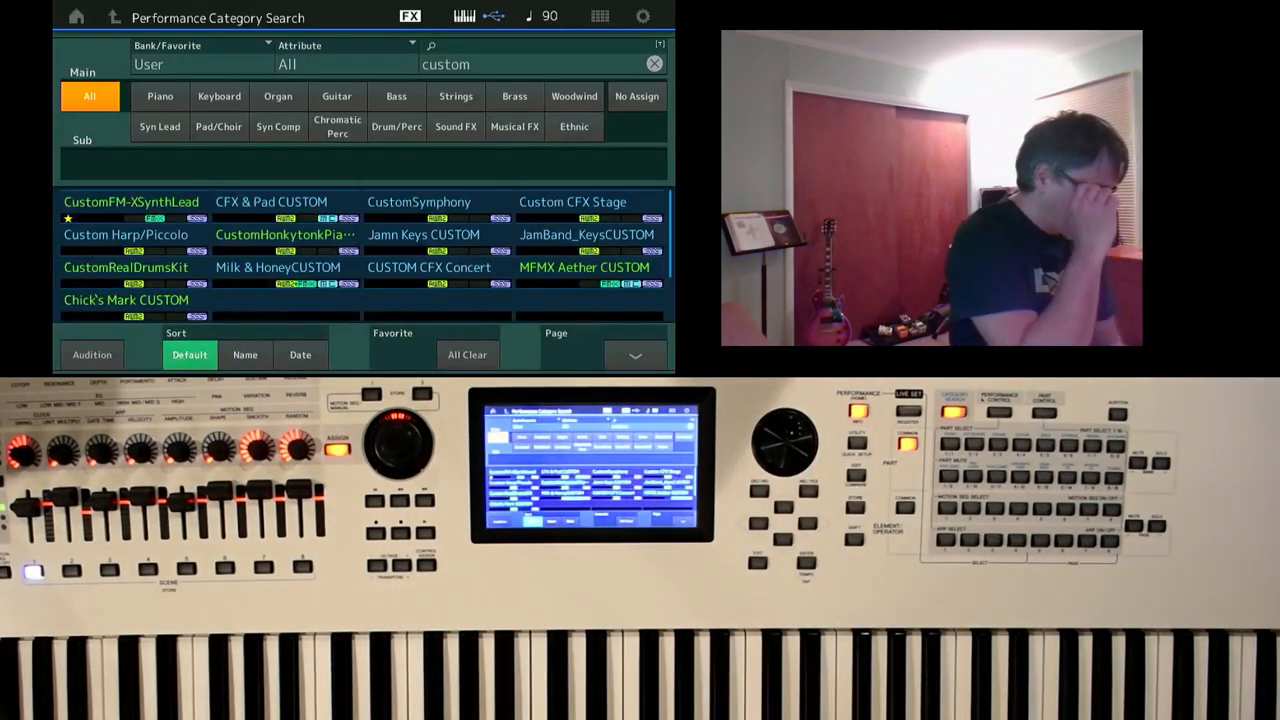
left_click(126, 300)
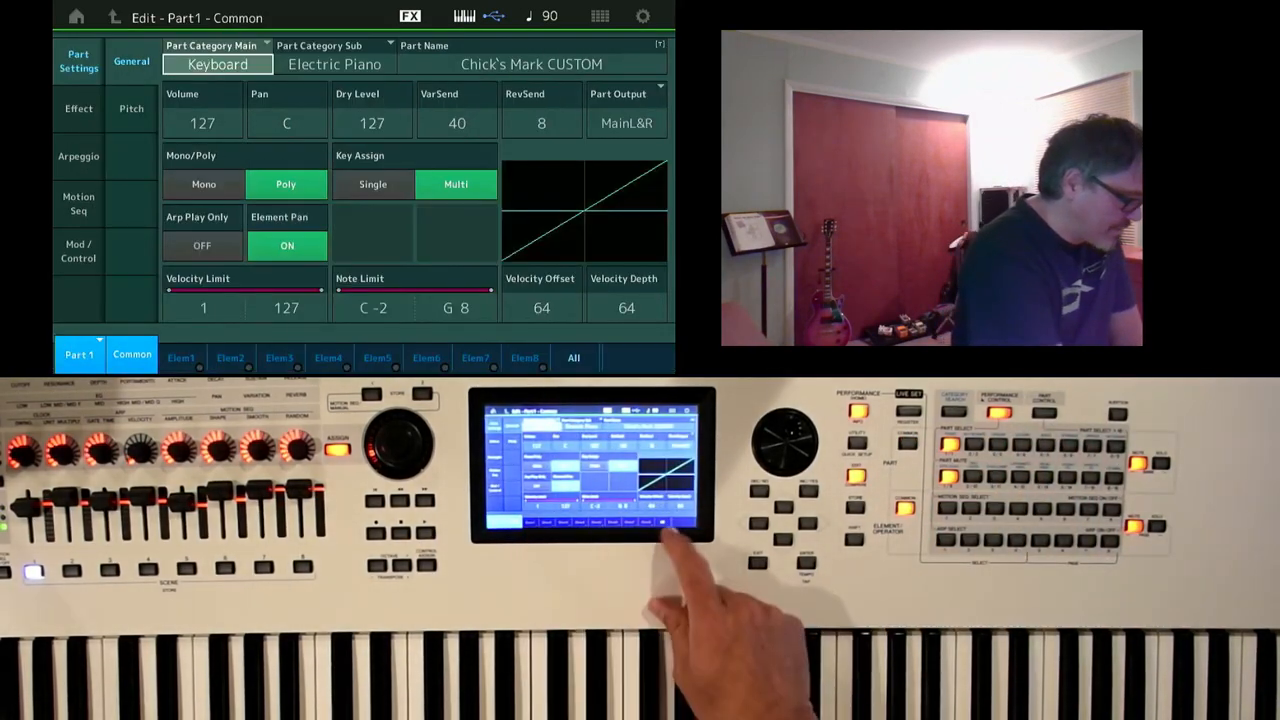
View all elements of Part 1 and inspect Element 1's Osc/Tune waveform settings.
left_click(572, 358)
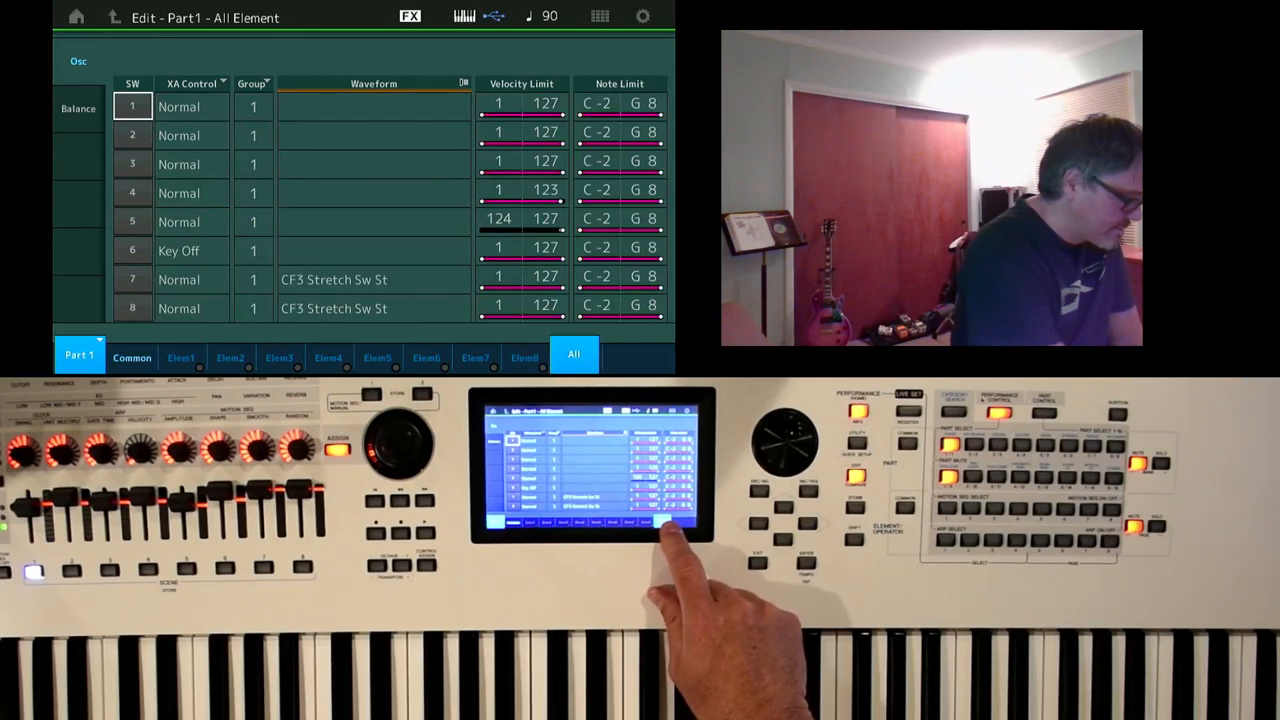
left_click(180, 356)
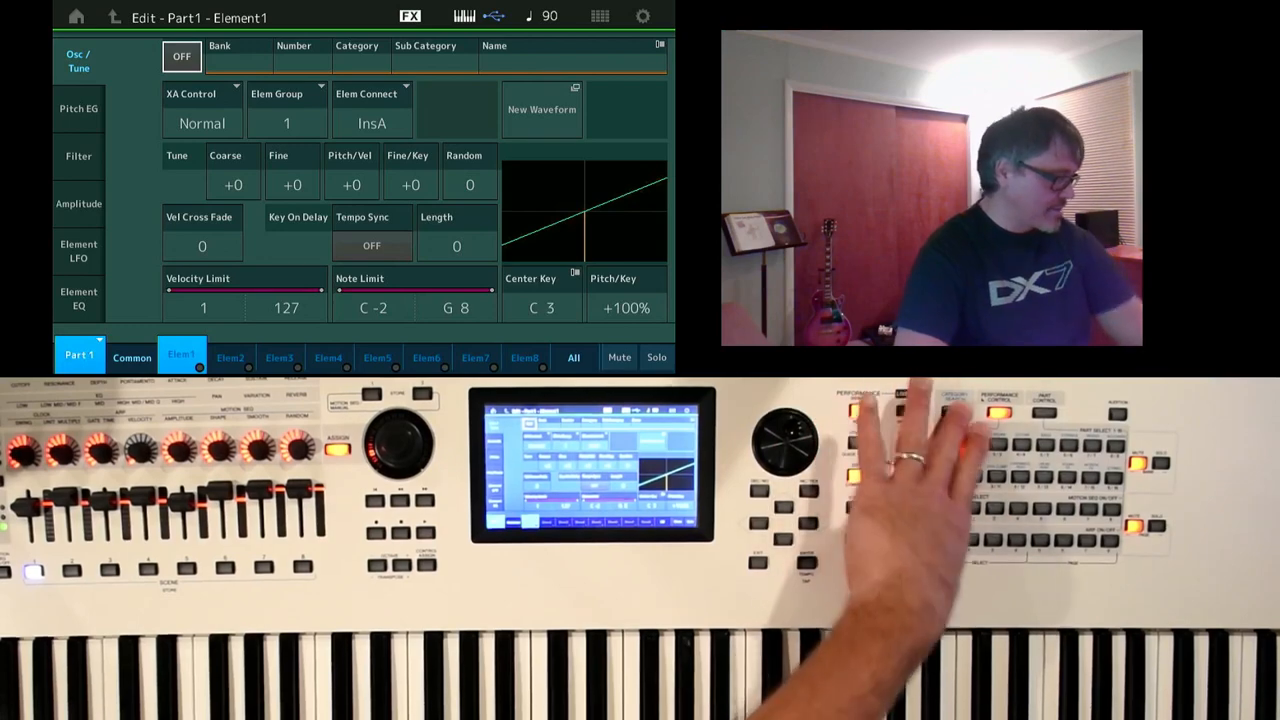
left_click(542, 108)
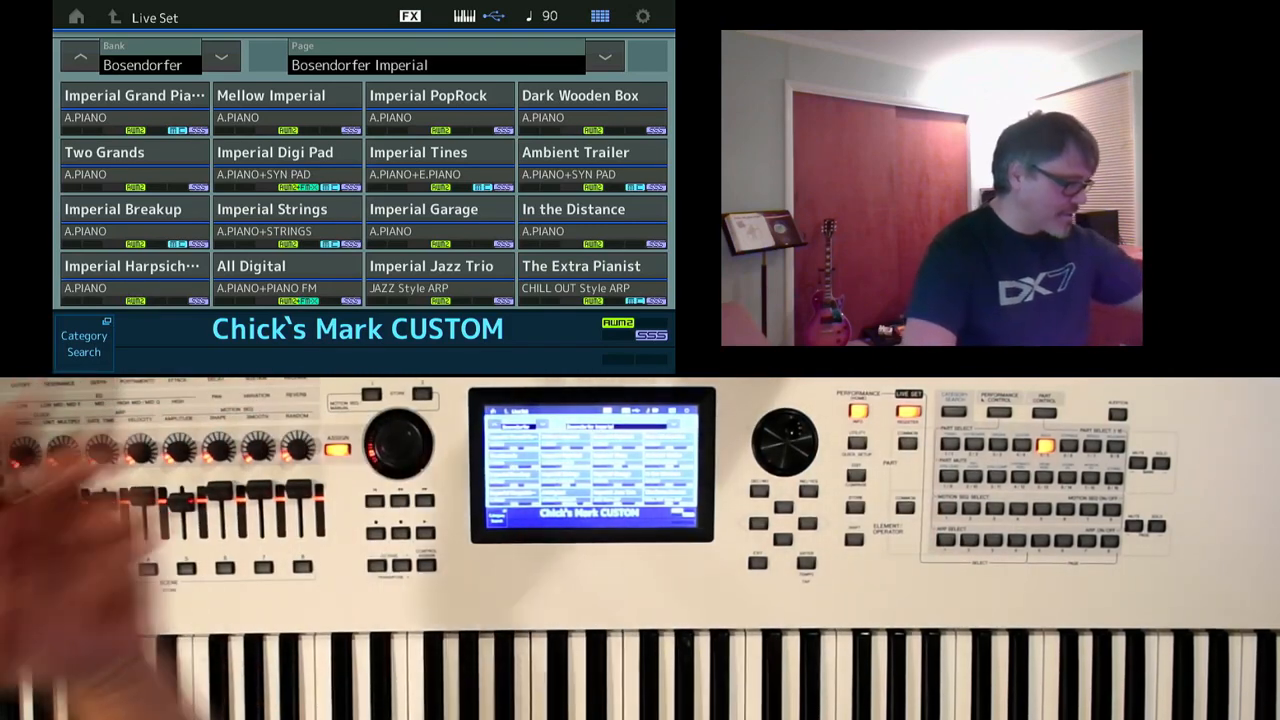
Choose the Ambient Trailer performance on the Bosendorfer Imperial Live Set page.
left_click(592, 168)
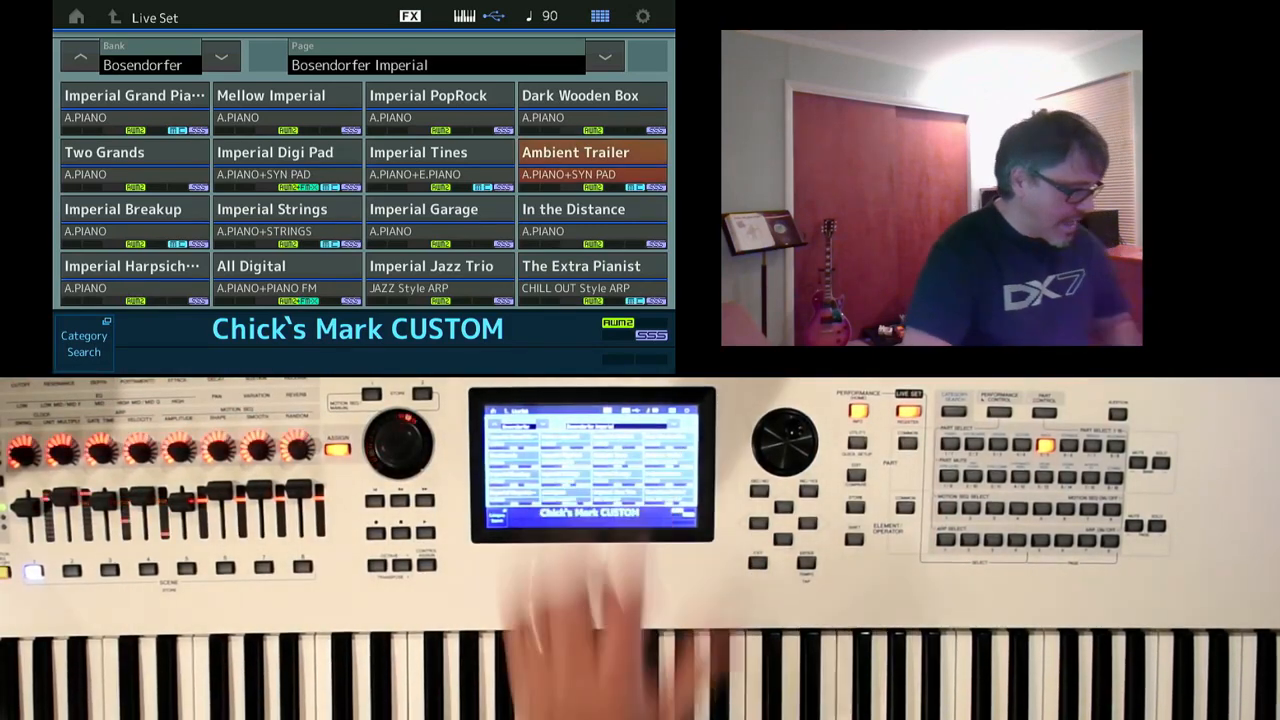
left_click(576, 152)
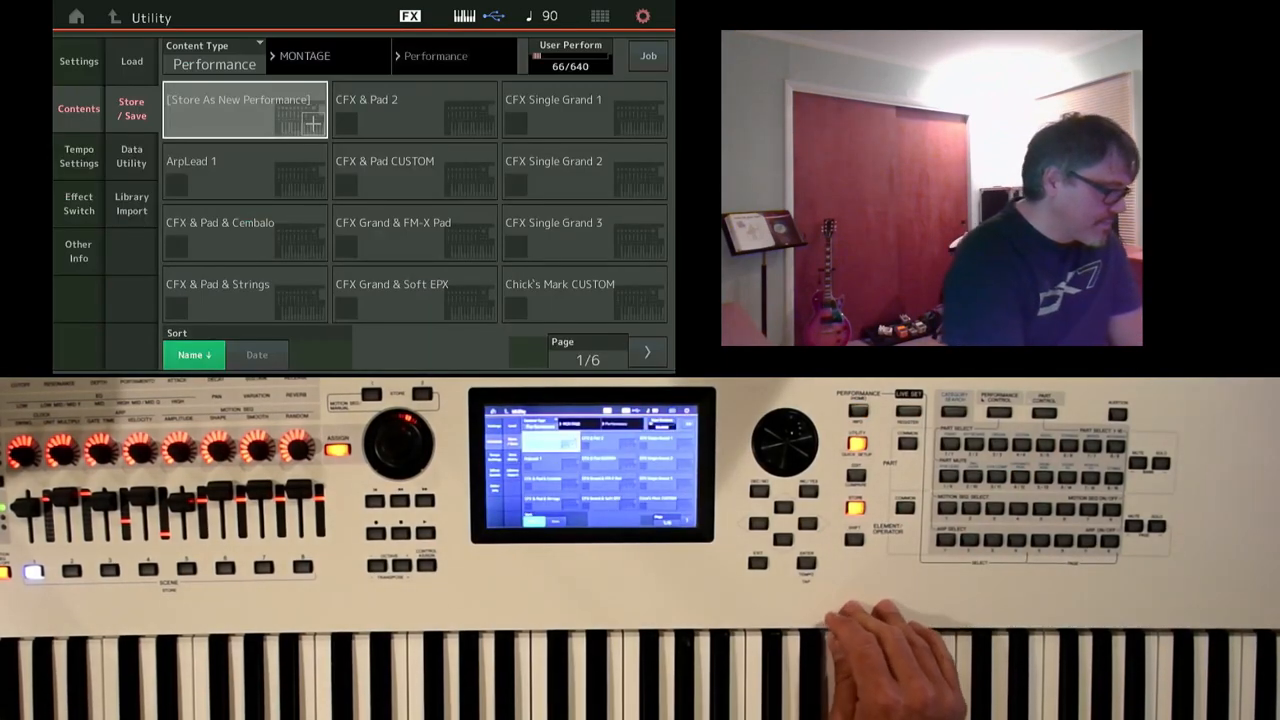
Store Ambient Trailer as a new User-bank performance with its edited name.
left_click(236, 100)
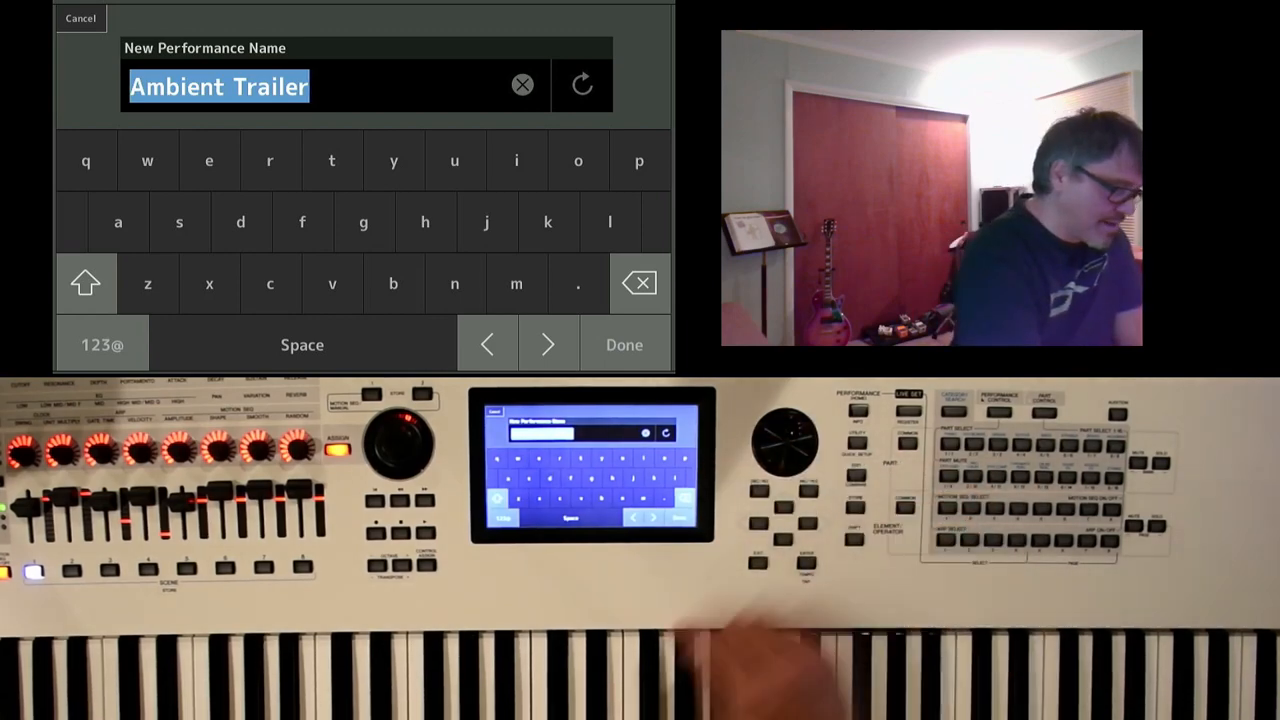
left_click(624, 344)
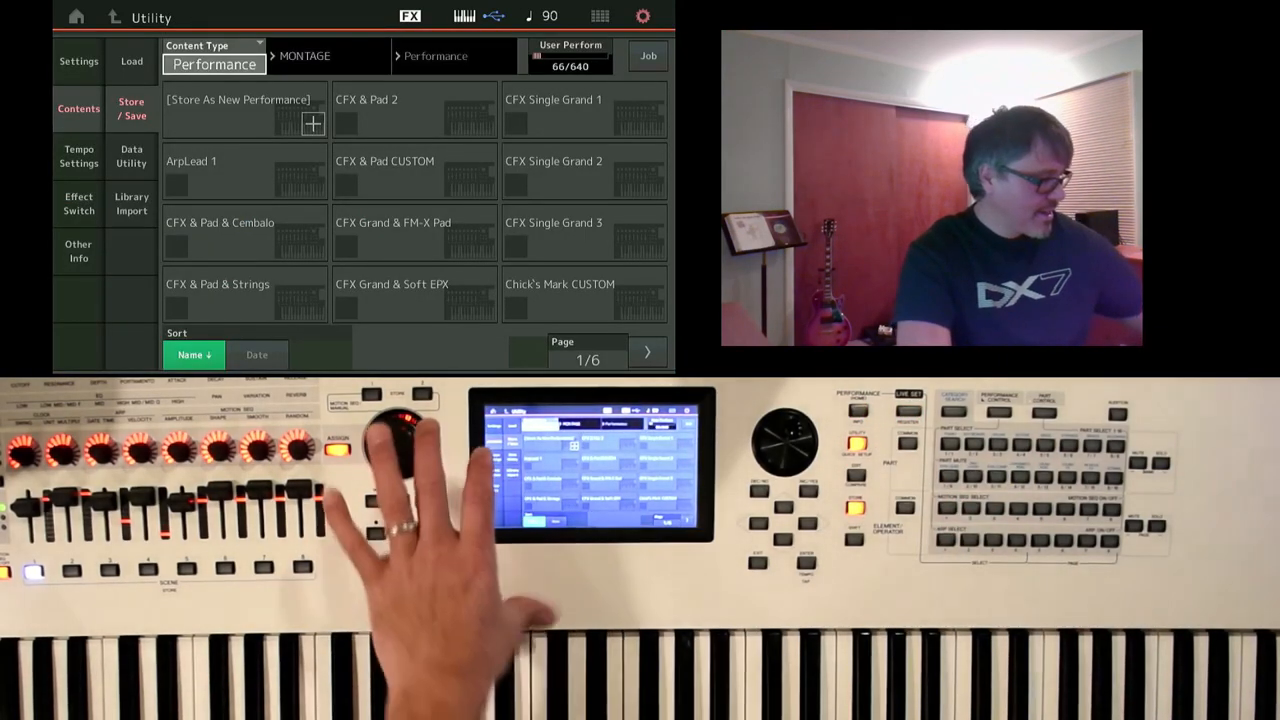
left_click(78, 60)
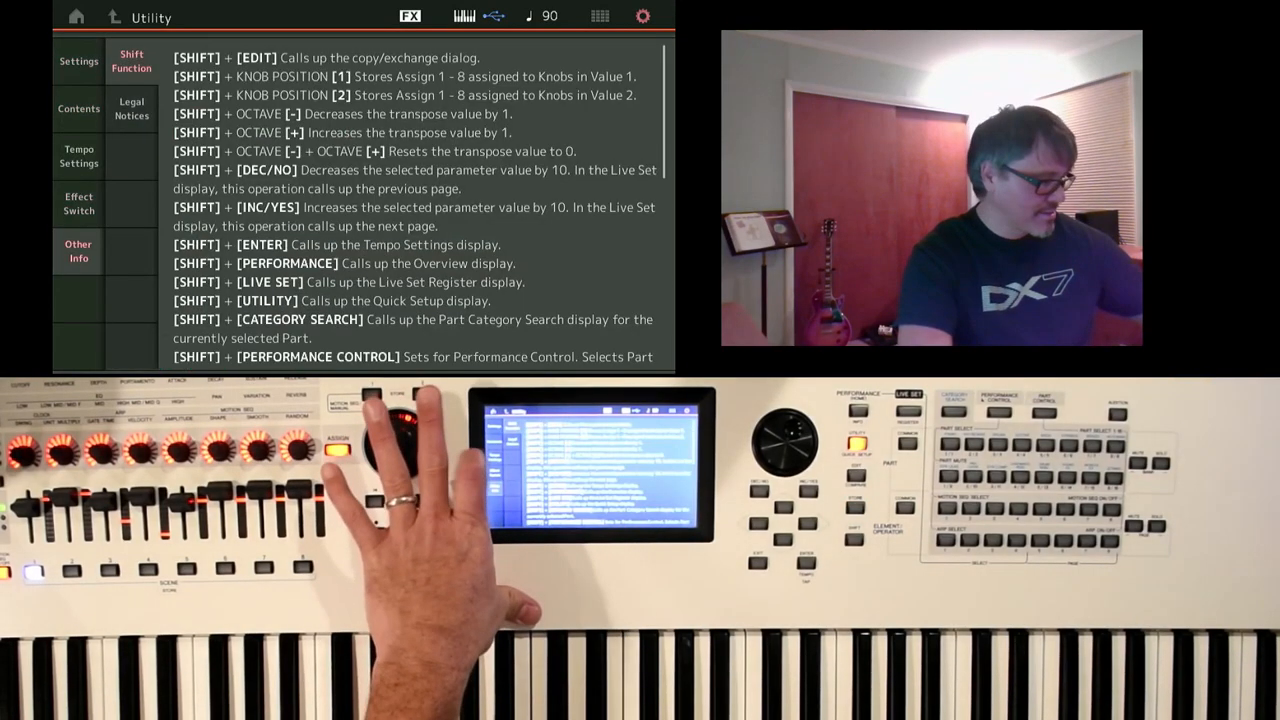
Navigate from Effect Switch through Utility Contents to the Library Import page.
left_click(78, 204)
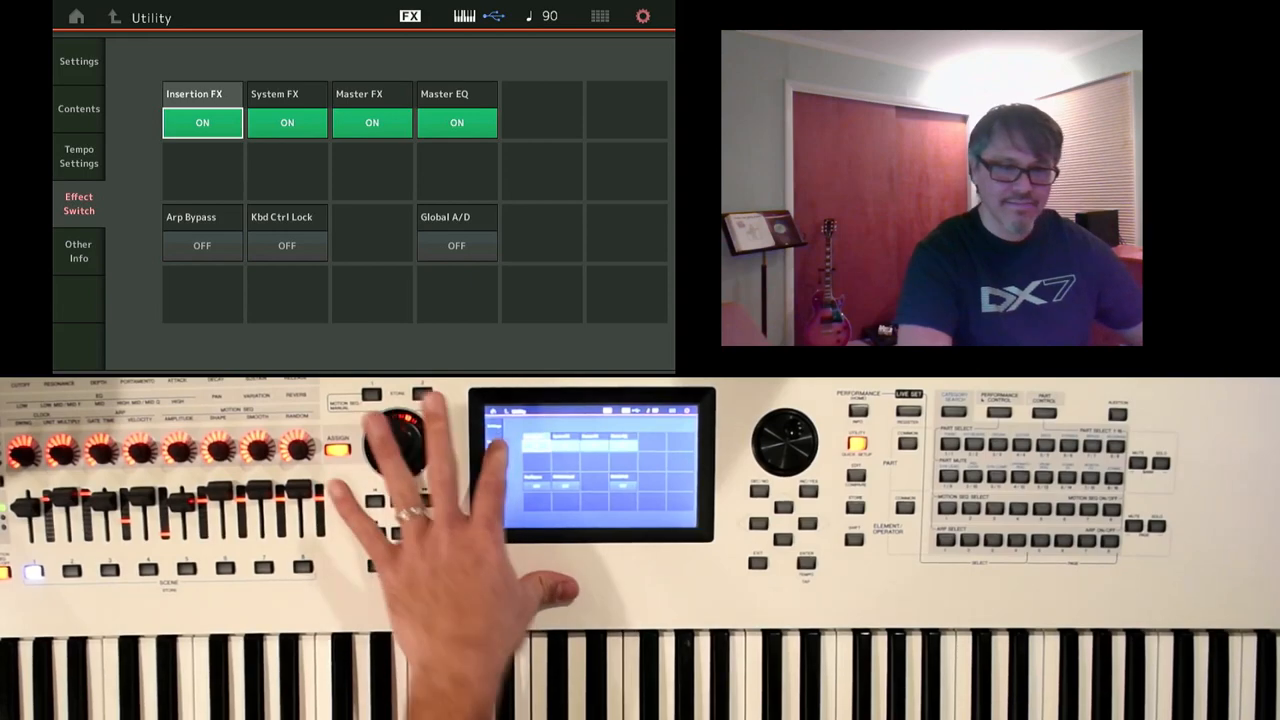
left_click(78, 108)
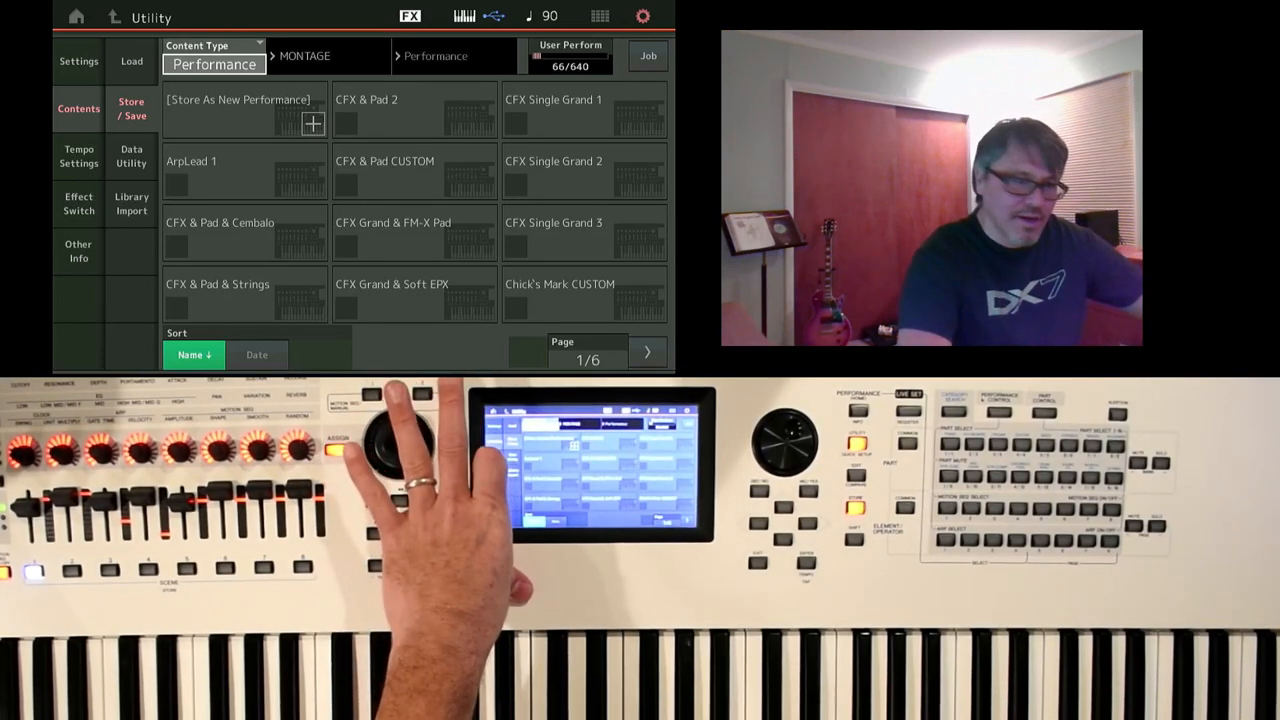
left_click(132, 204)
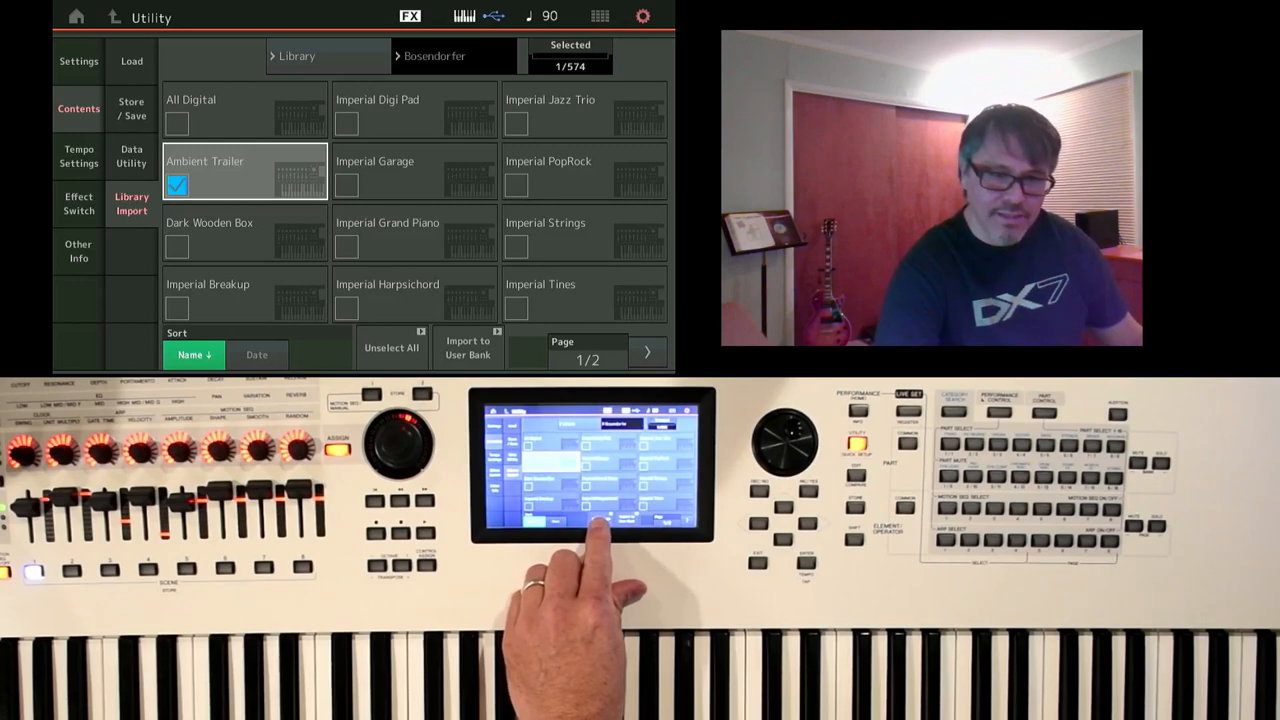
Unselect all performances on the Bosendorfer library import page.
left_click(392, 348)
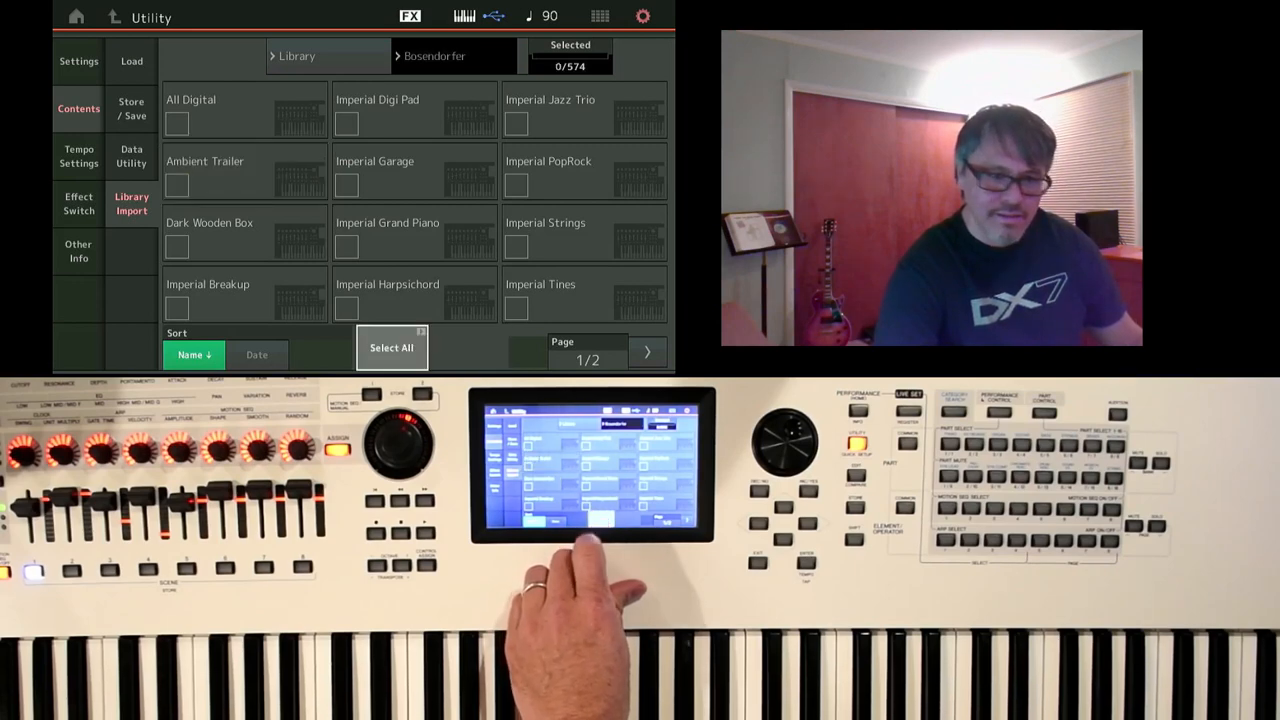
Select all then unselect all library performances, and import only Ambient Trailer to the User bank.
left_click(392, 348)
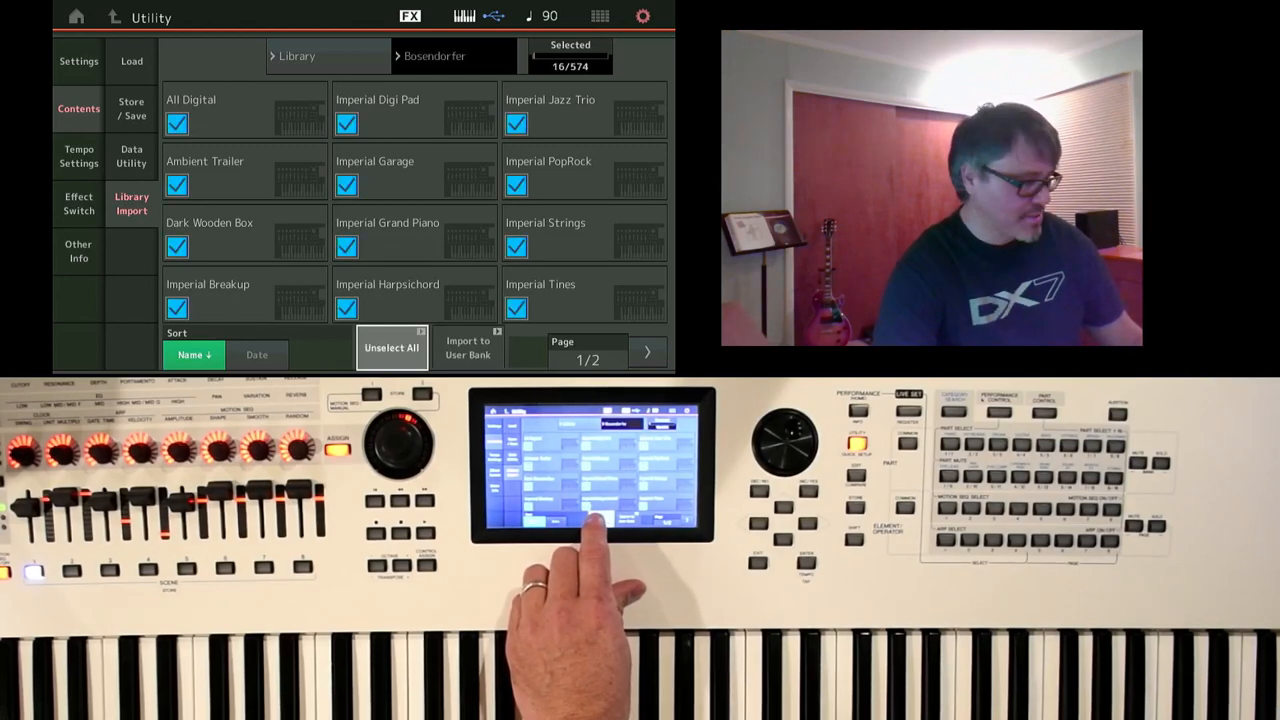
left_click(392, 348)
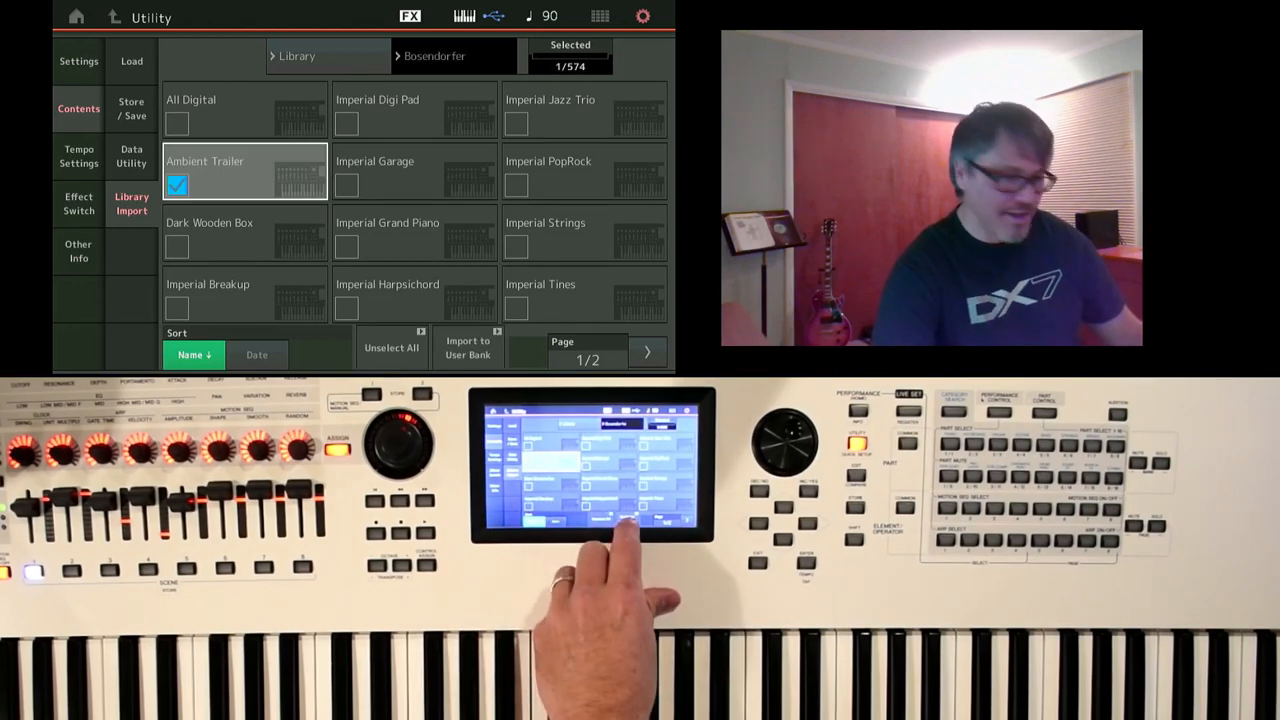
left_click(468, 348)
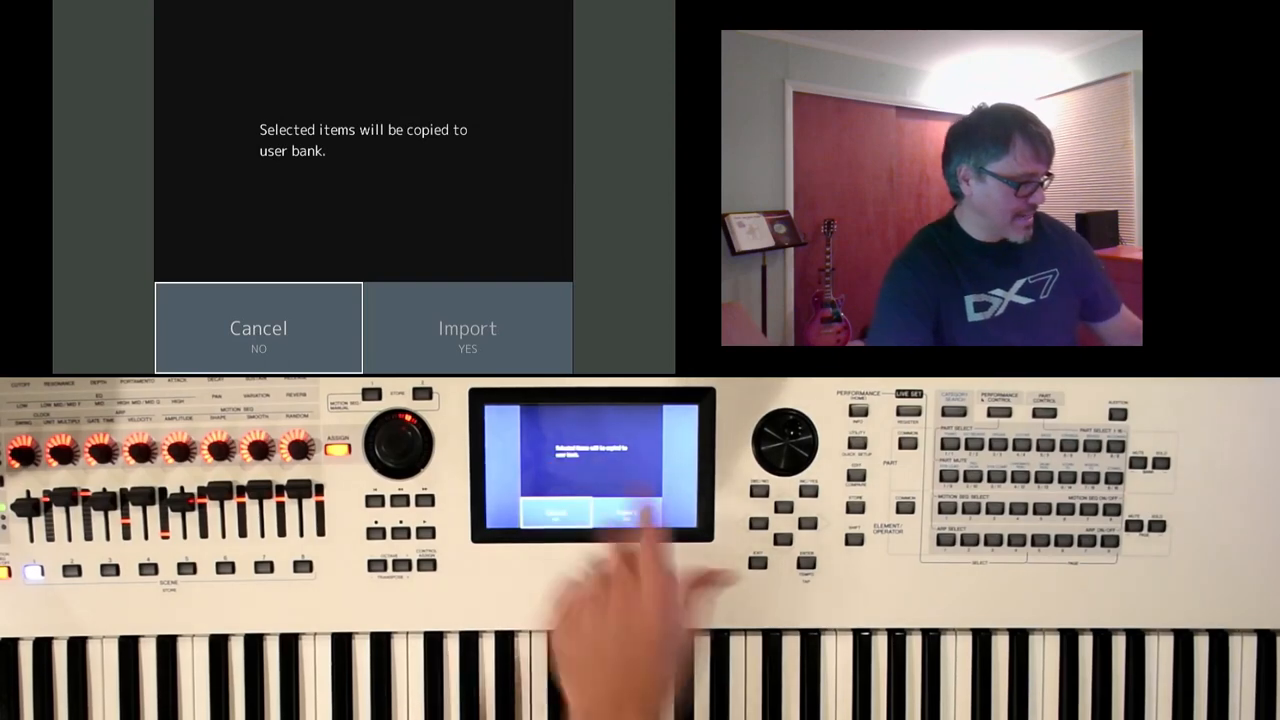
Confirm importing Ambient Trailer into the User bank with Import (YES).
left_click(468, 328)
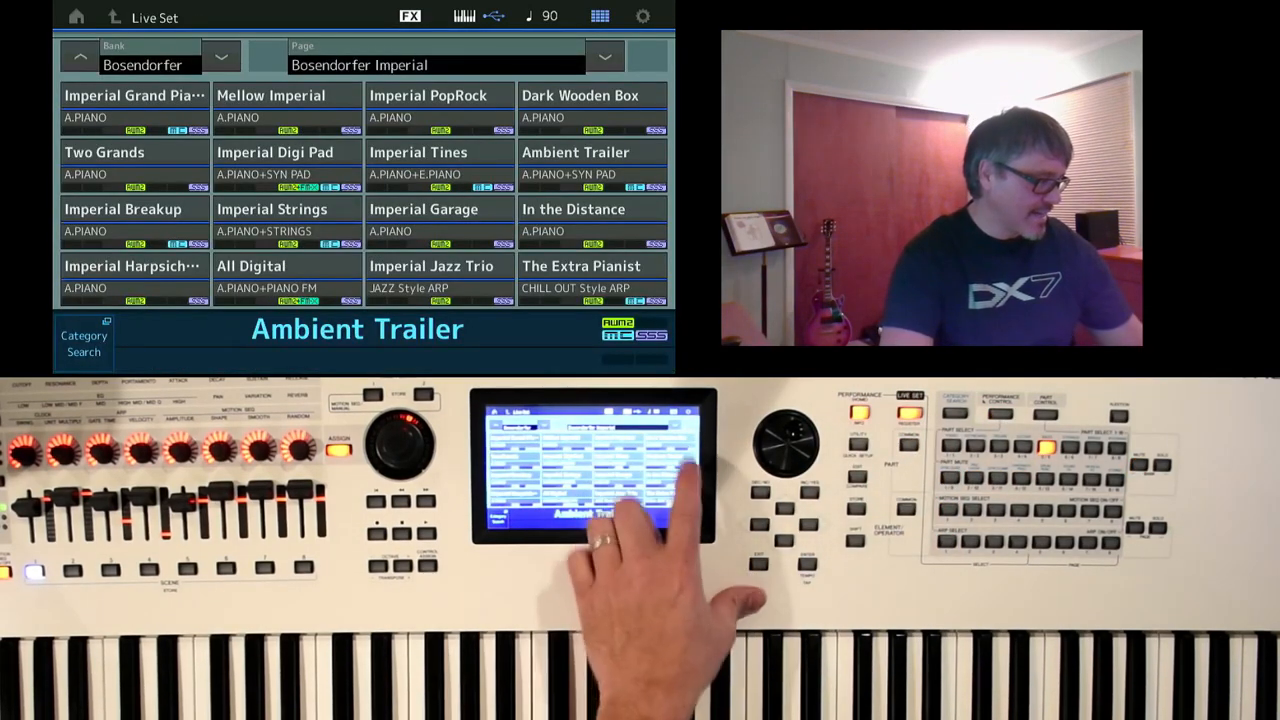
Run a Category Search for User-bank Piano performances.
left_click(592, 164)
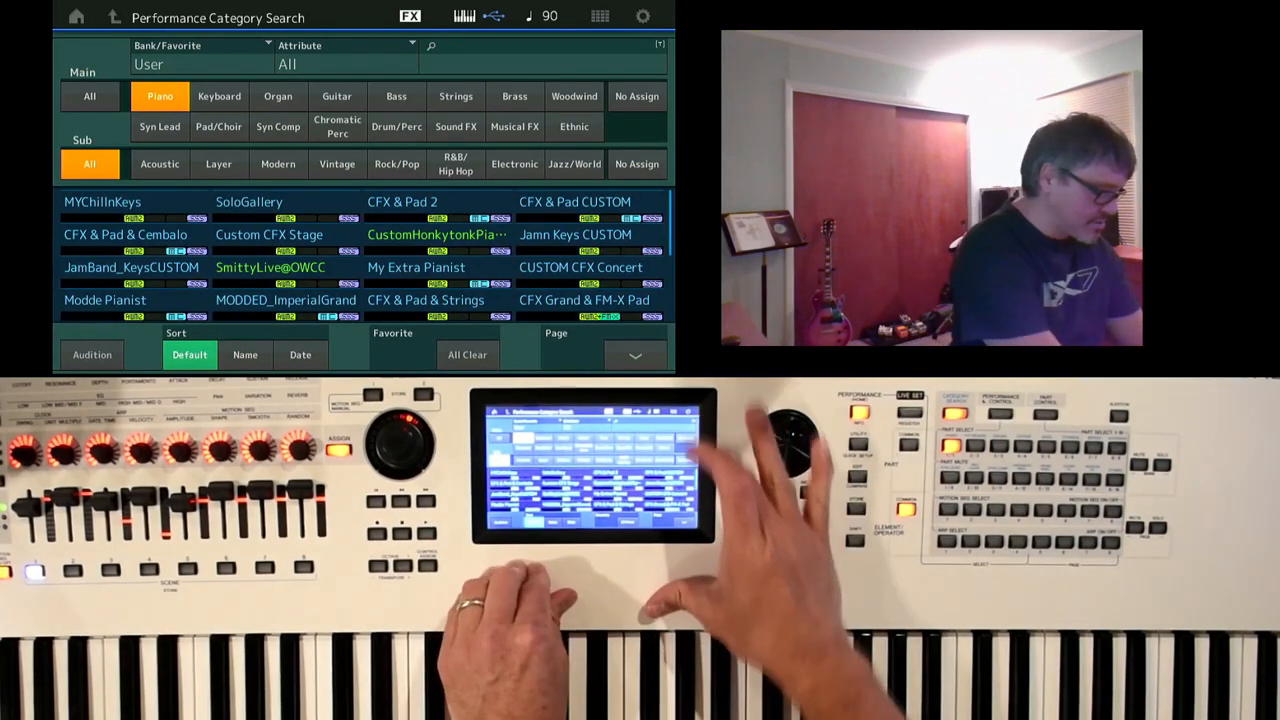
Find Ambient Trailer on the next results page and load it as the current performance.
left_click(636, 356)
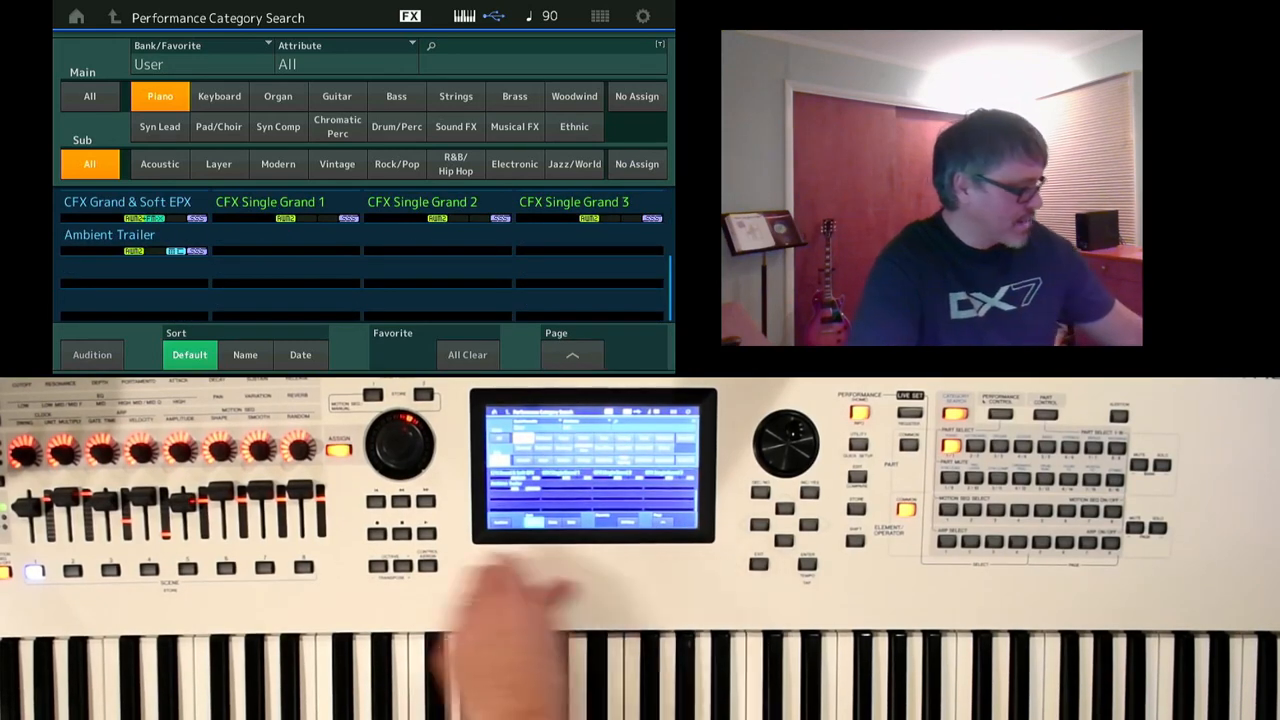
left_click(108, 234)
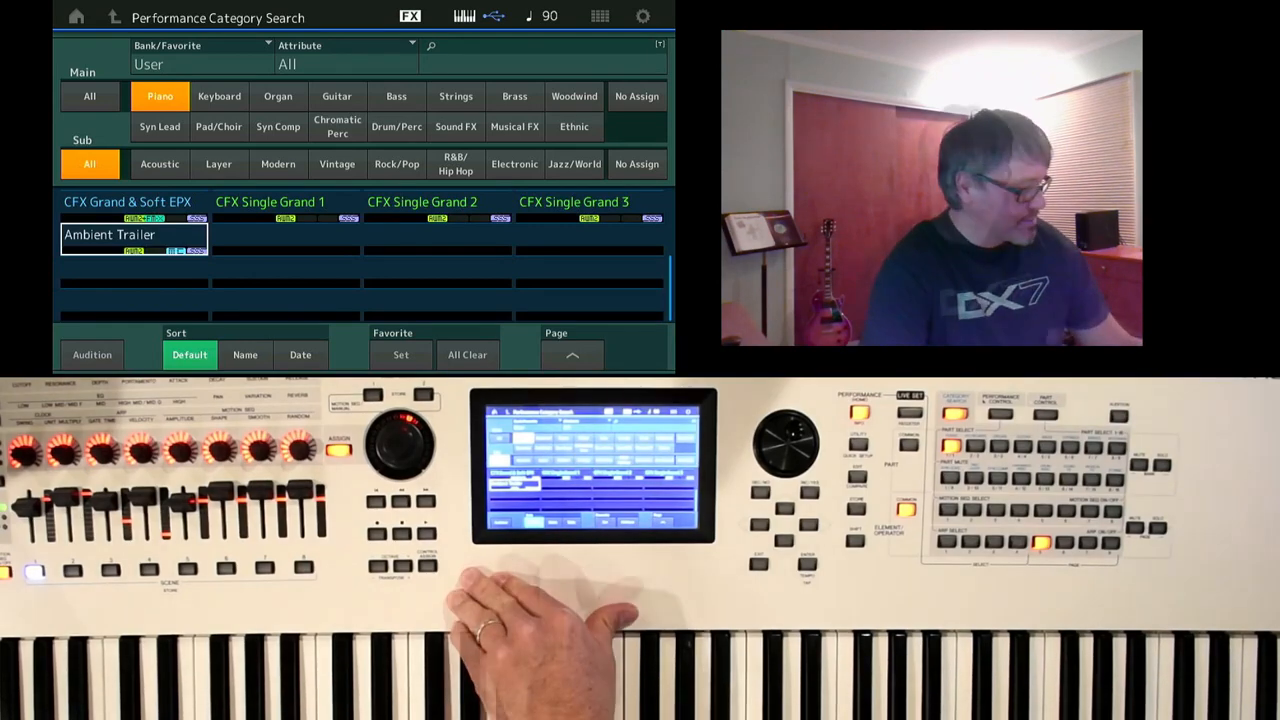
double_click(132, 234)
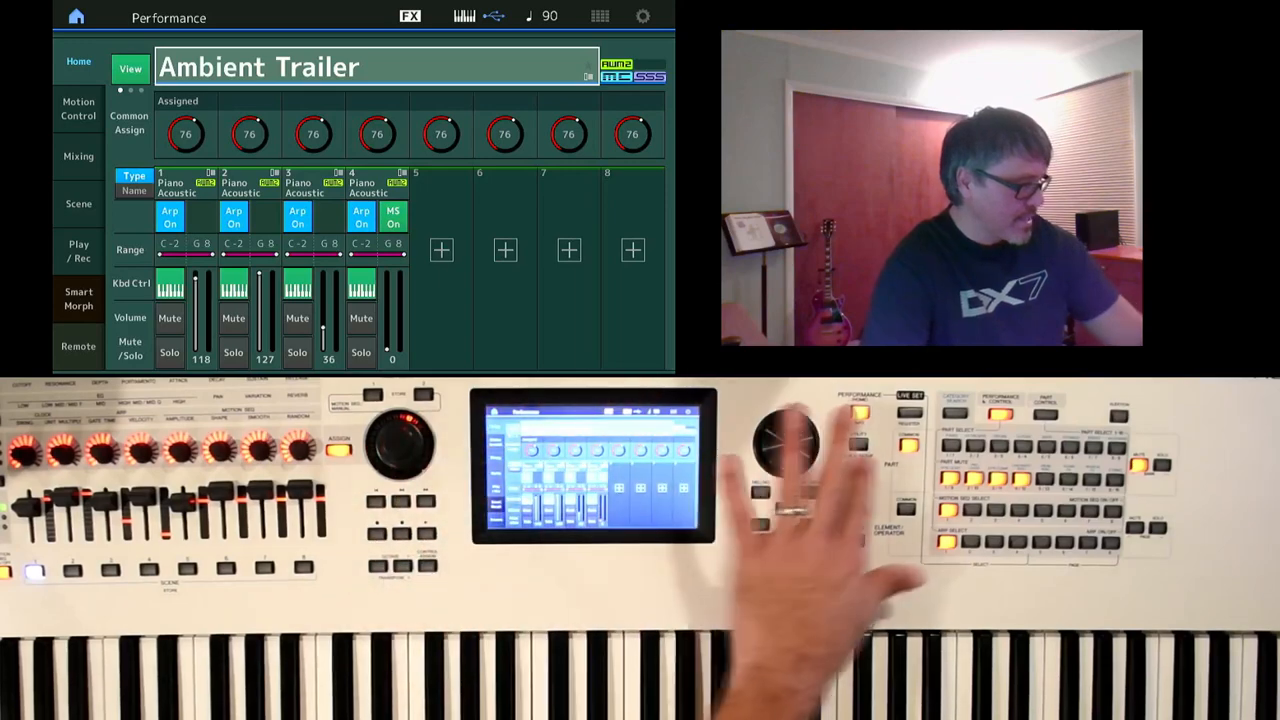
Rename the performance to 'Ambient Trailer cust' and dismiss the overwrite warning.
left_click(376, 68)
type(" cyst")
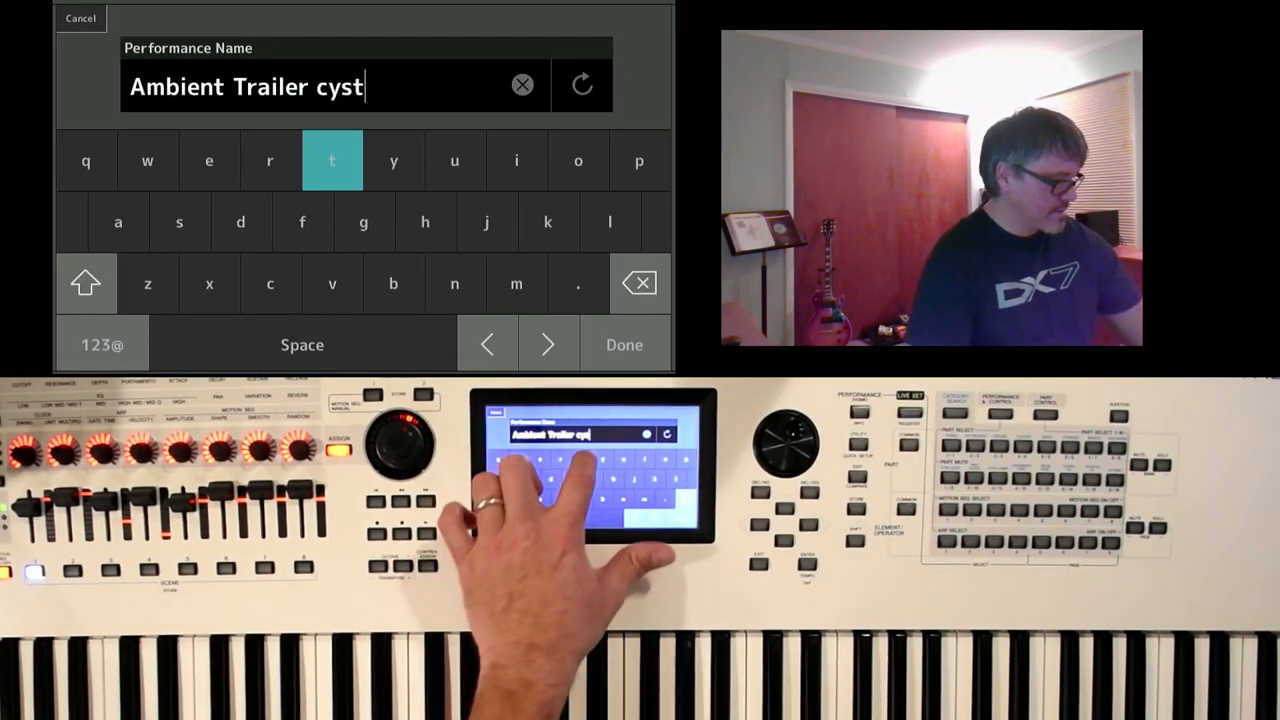
left_click(640, 284)
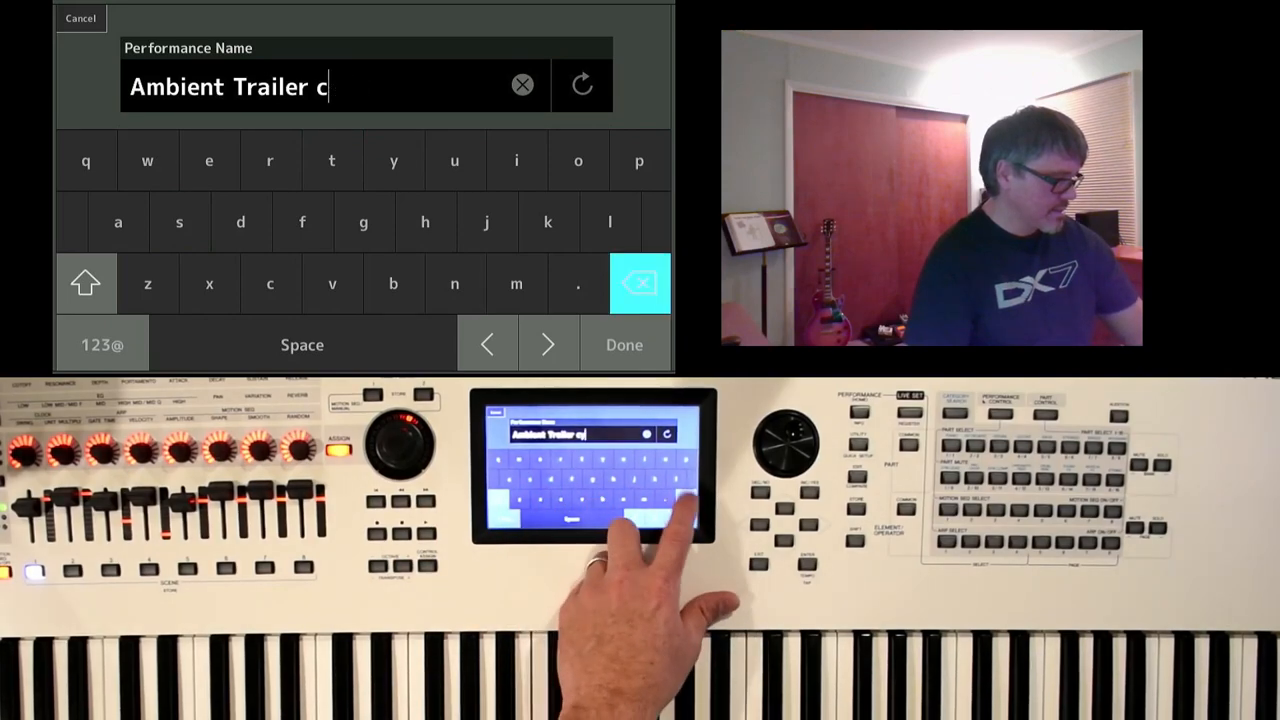
type("ust")
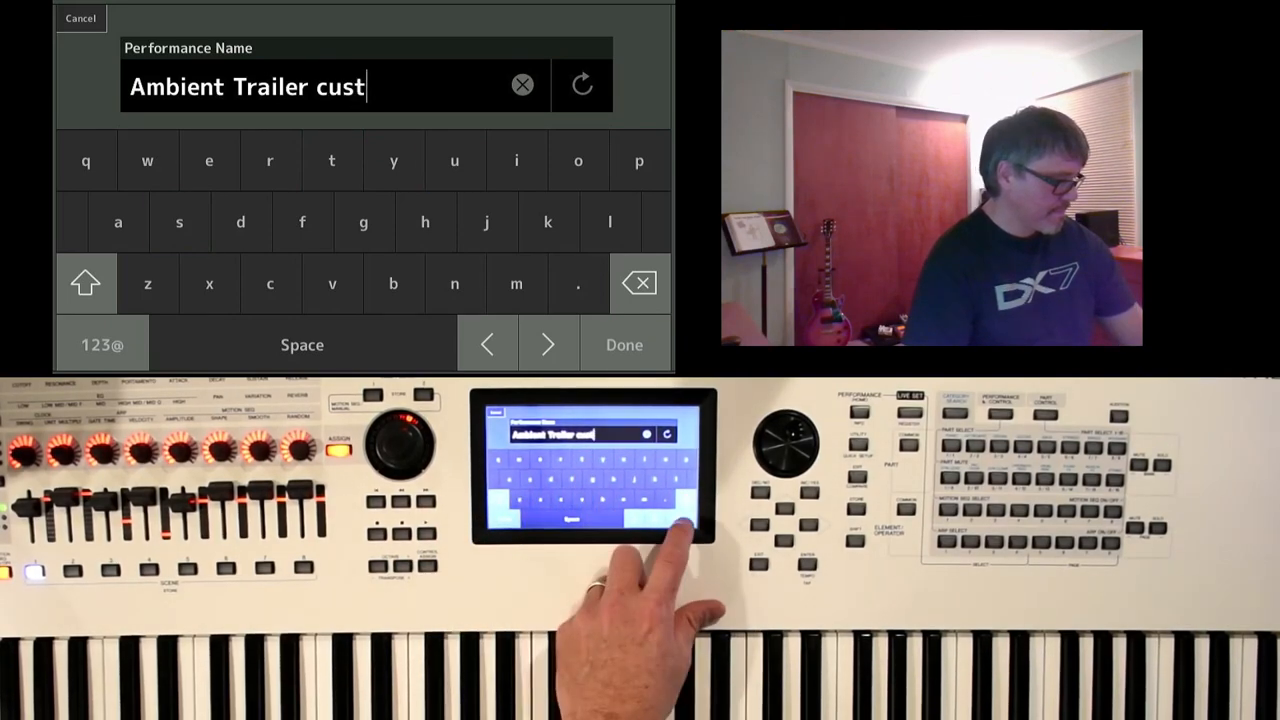
left_click(624, 344)
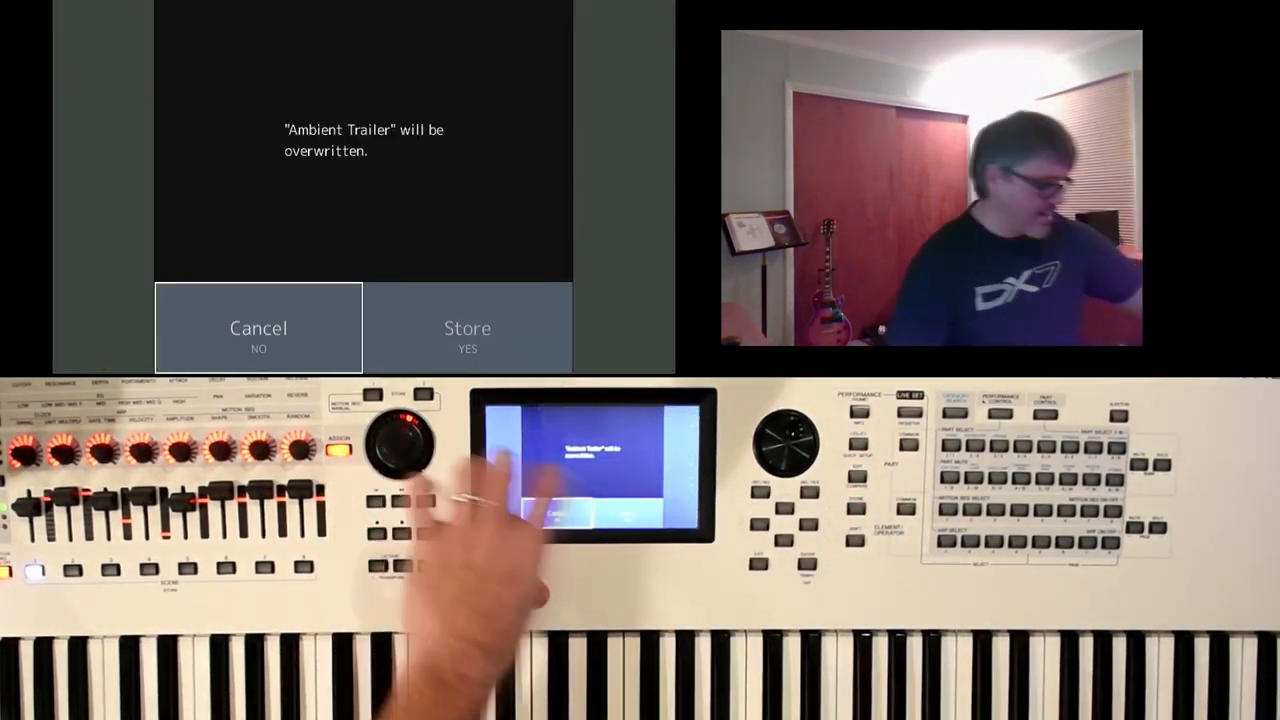
left_click(468, 328)
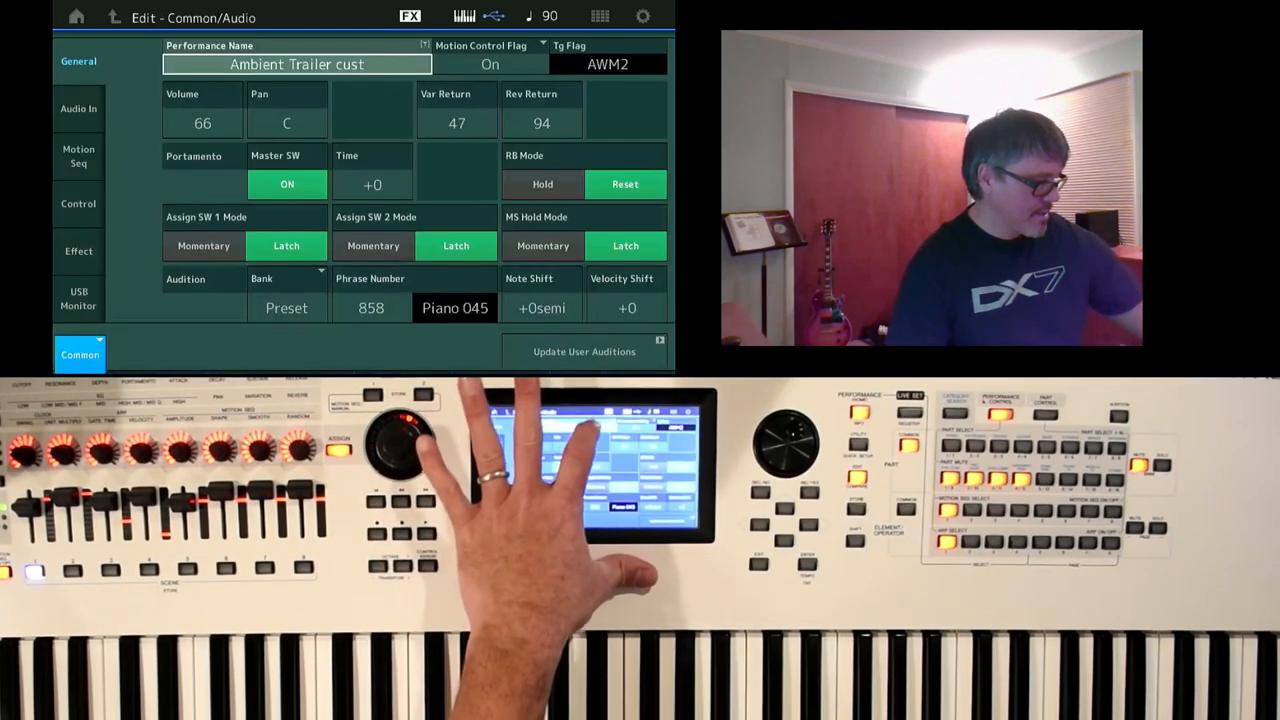
Edit the name to 'Ambient Trailer CUST', store it and return to Live Set.
left_click(296, 64)
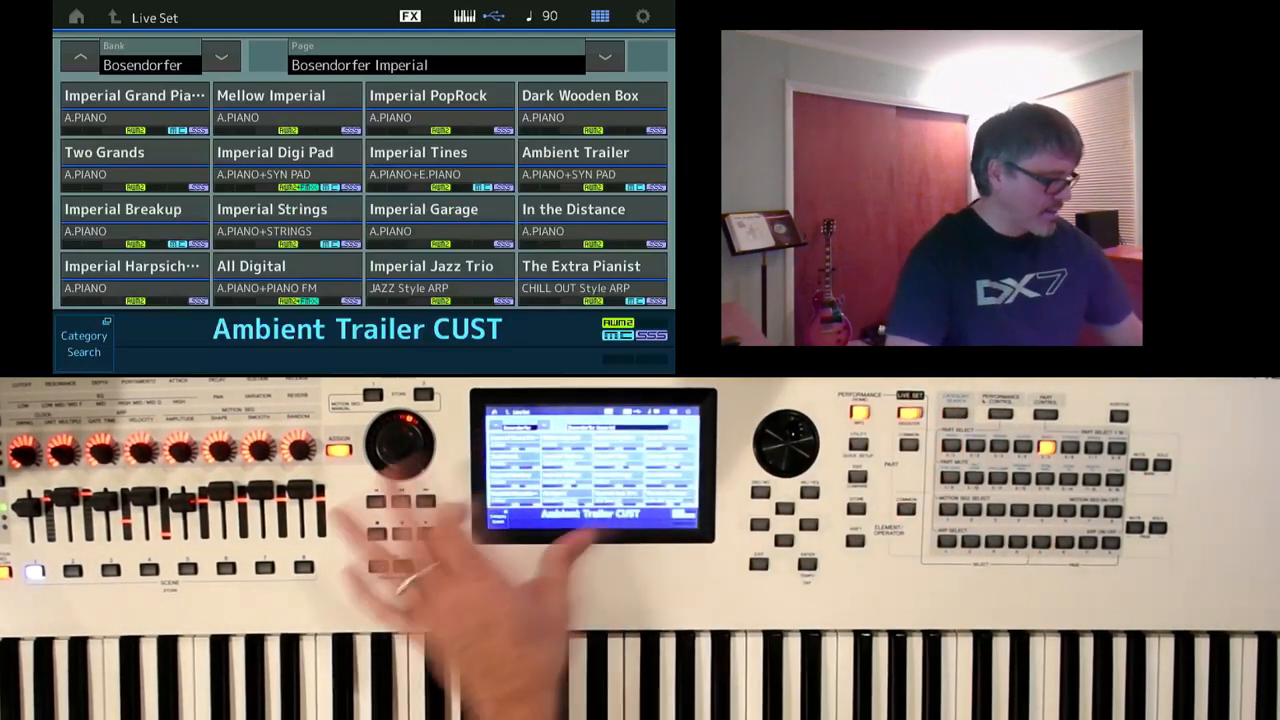
From the original Ambient Trailer, search User-bank pianos and load Ambient Trailer CUST.
left_click(576, 152)
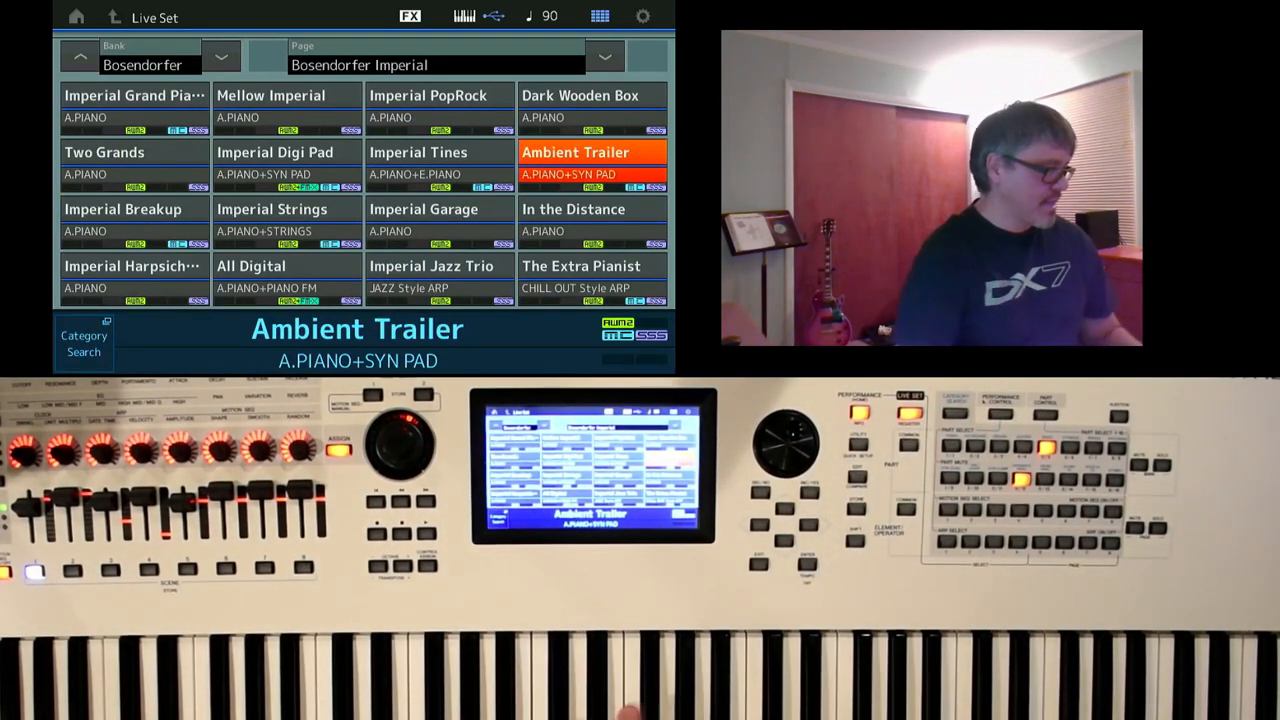
left_click(84, 344)
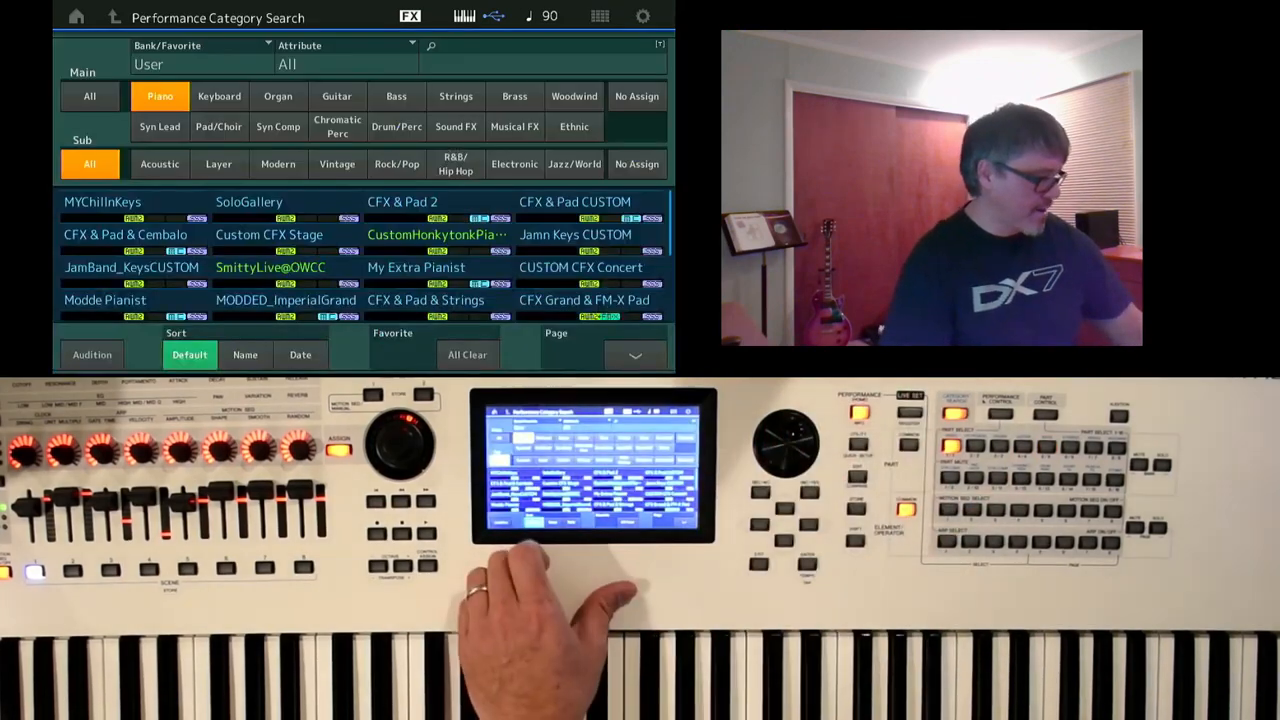
left_click(636, 356)
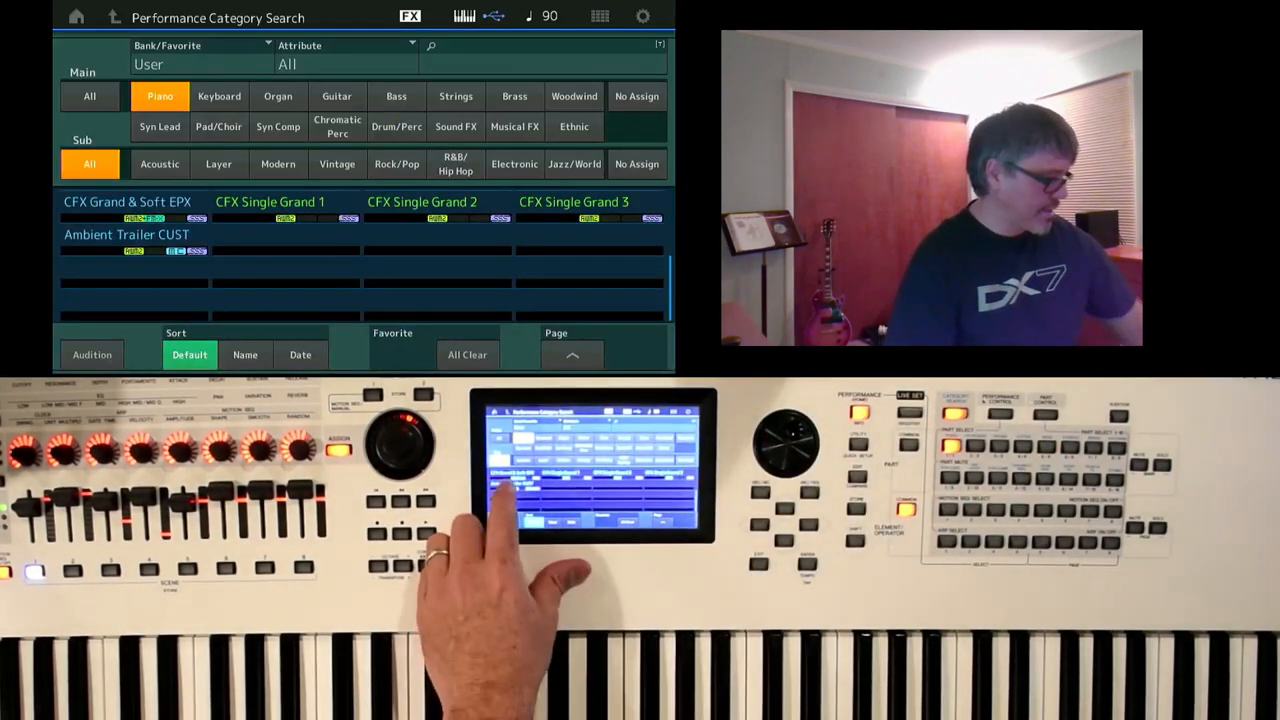
left_click(126, 234)
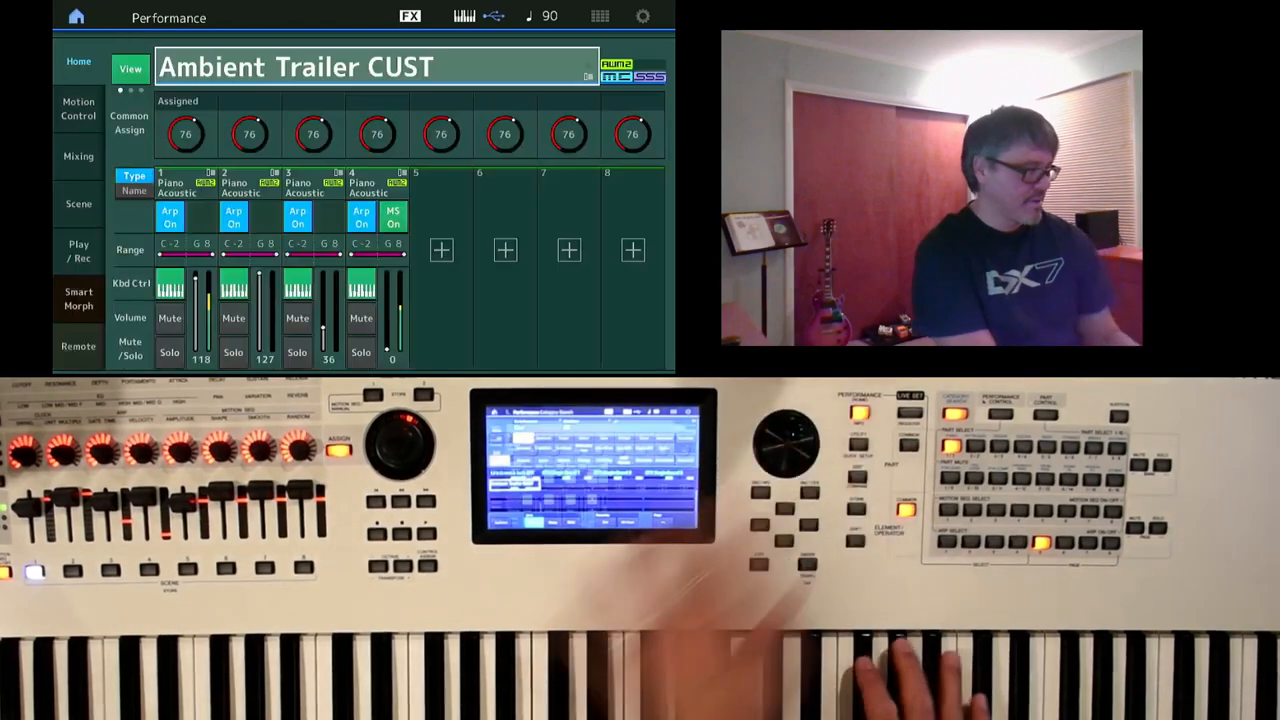